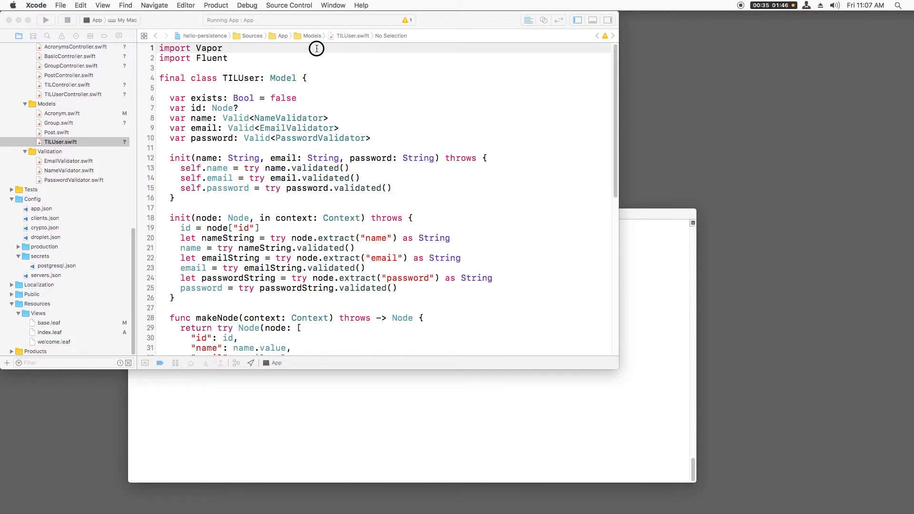
Import Turnstile and TurnstileCrypto in TILUser.swift and make the password property a plain String
{"action": "type", "text": "import TurnstileCrypto"}
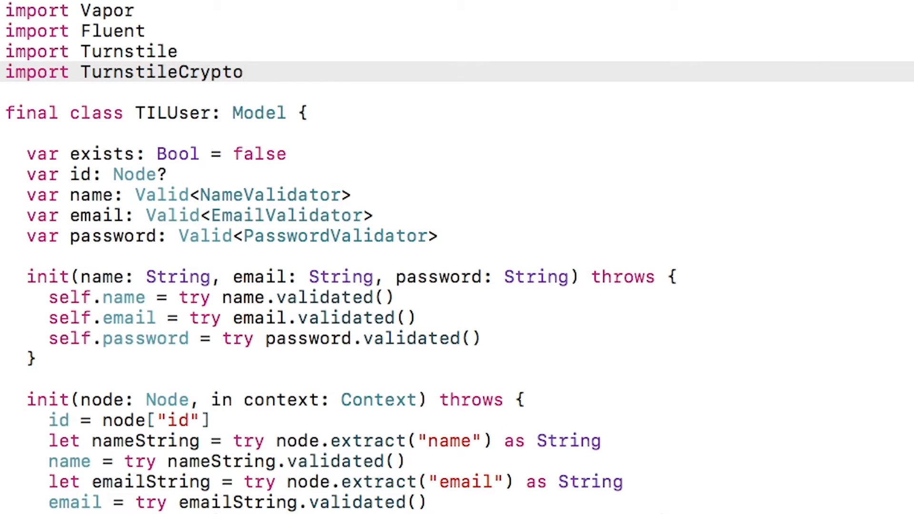
{"action": "left_click", "coordinate": [244, 72]}
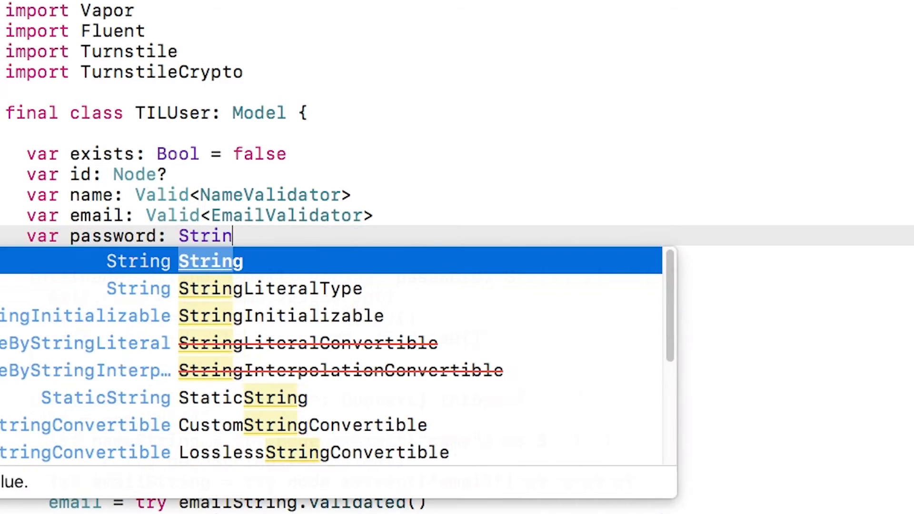
{"action": "key", "text": "Down"}
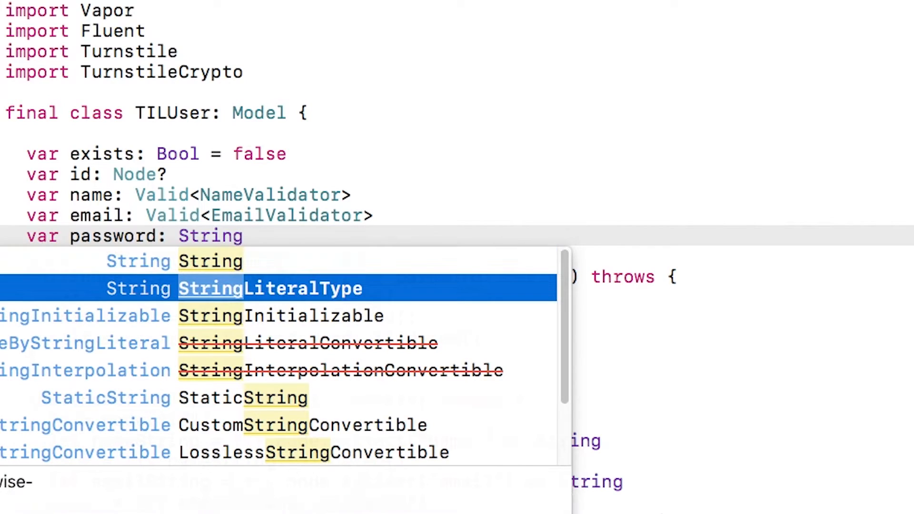
{"action": "key", "text": "escape"}
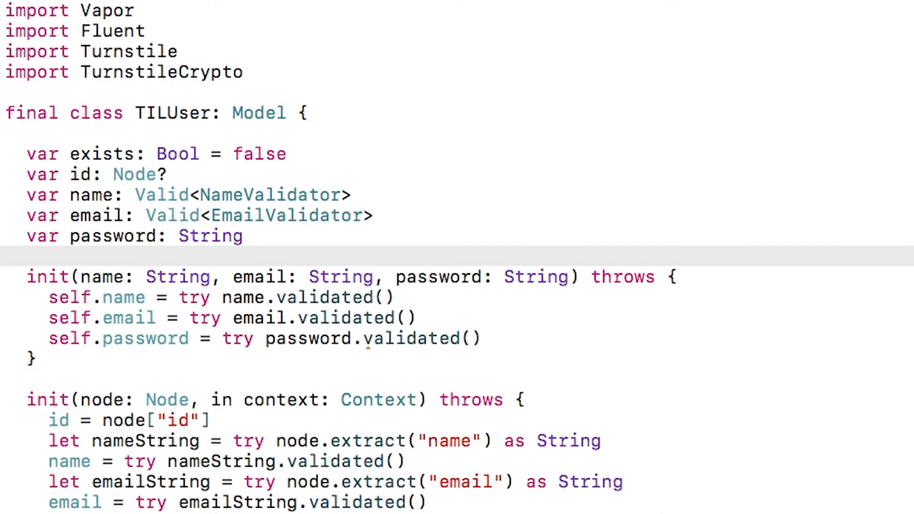
Have the initializer validate rawPassword with PasswordValidator and store its BCrypt hash
{"action": "type", "text": "rawP"}
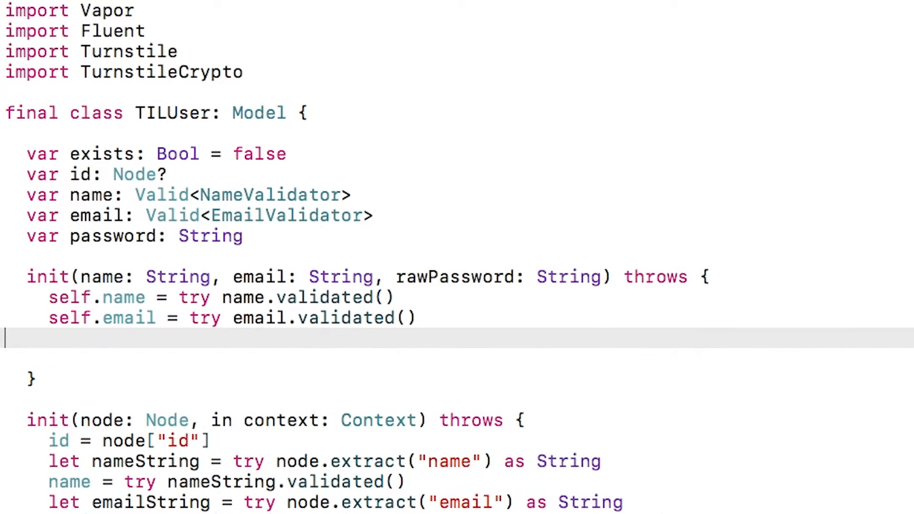
{"action": "type", "text": "let validatedPassword: Valid<P"}
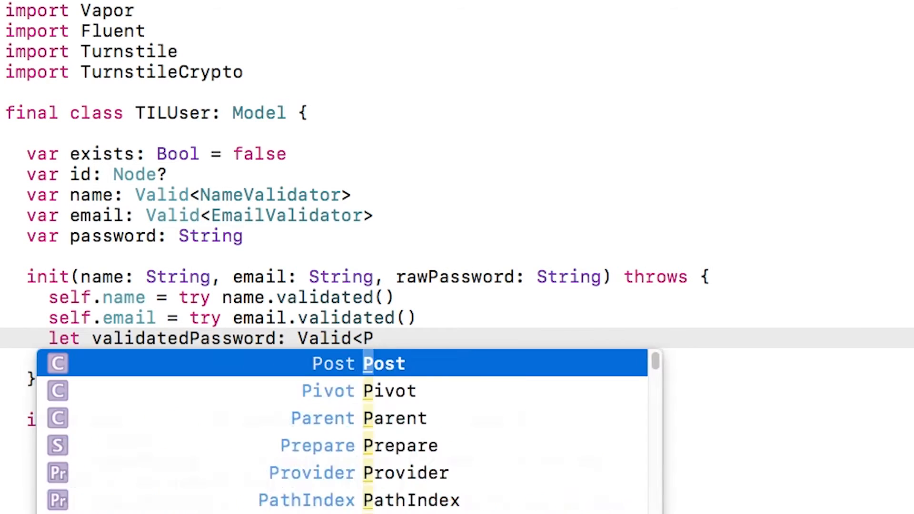
{"action": "key", "text": "Return"}
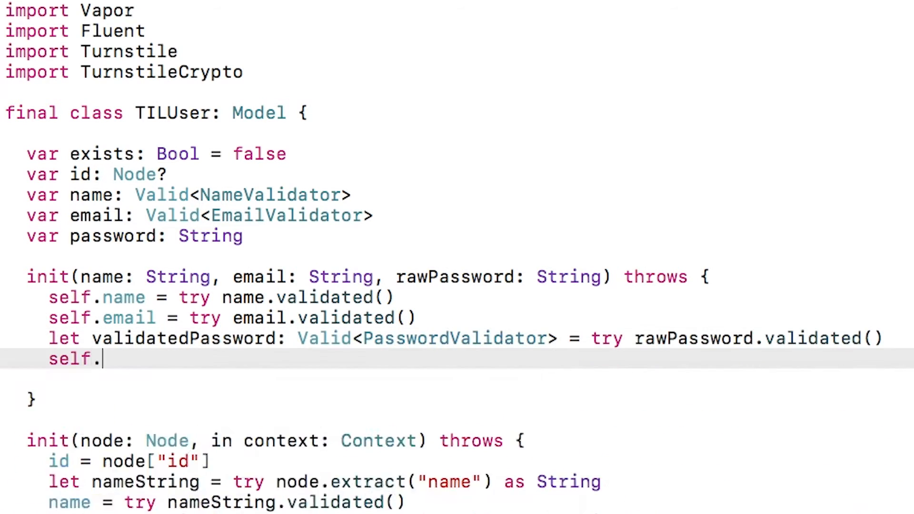
{"action": "type", "text": "password = BCrypt.hash(password: validatedPassword.value"}
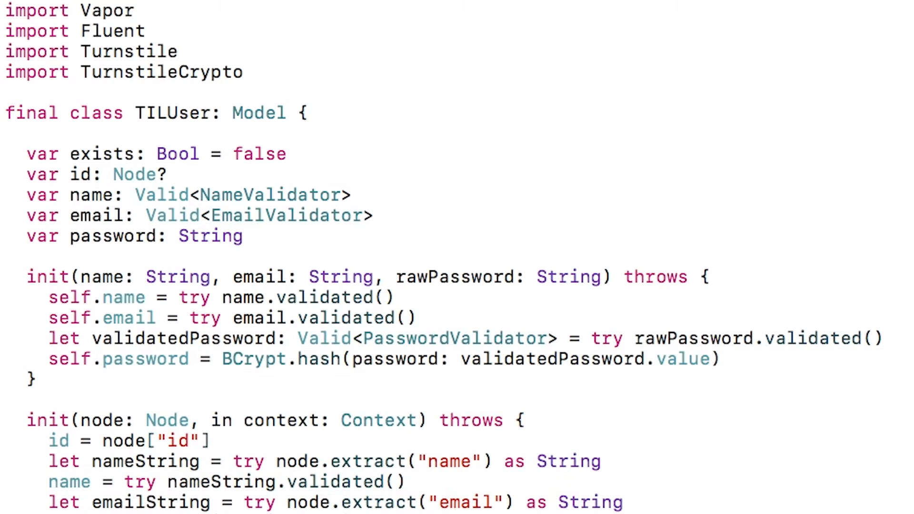
Use the plain password string in the node init and remove .value in makeNode
{"action": "scroll", "scroll_direction": "down", "scroll_amount": 3}
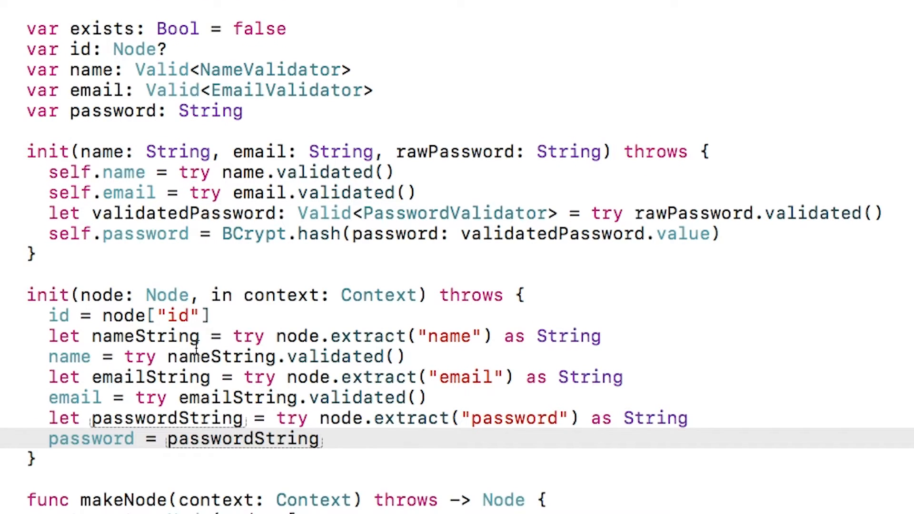
{"action": "scroll", "scroll_direction": "down", "scroll_amount": 3}
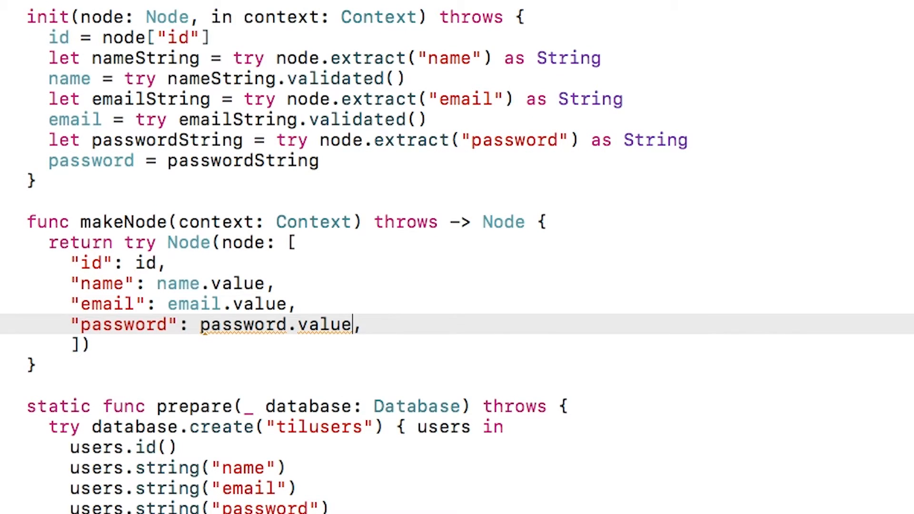
{"action": "key", "text": "BackSpace"}
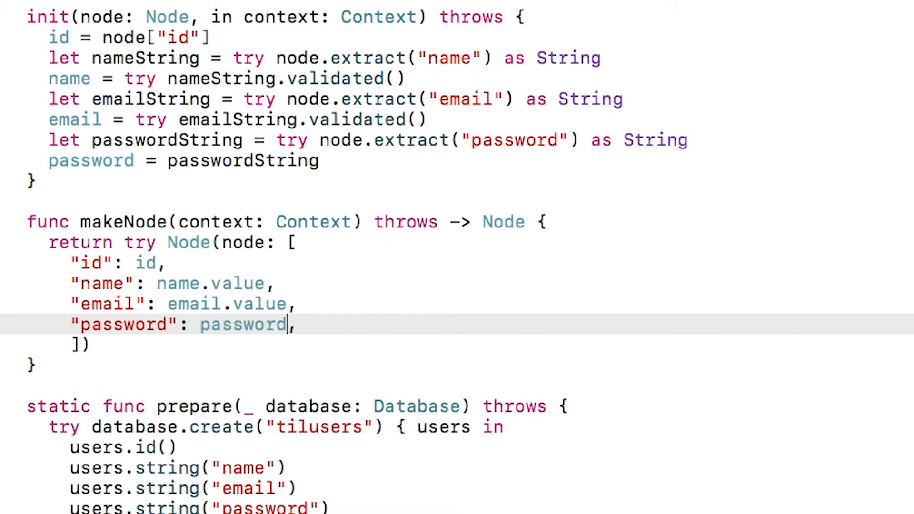
{"action": "scroll", "scroll_direction": "down", "scroll_amount": 3}
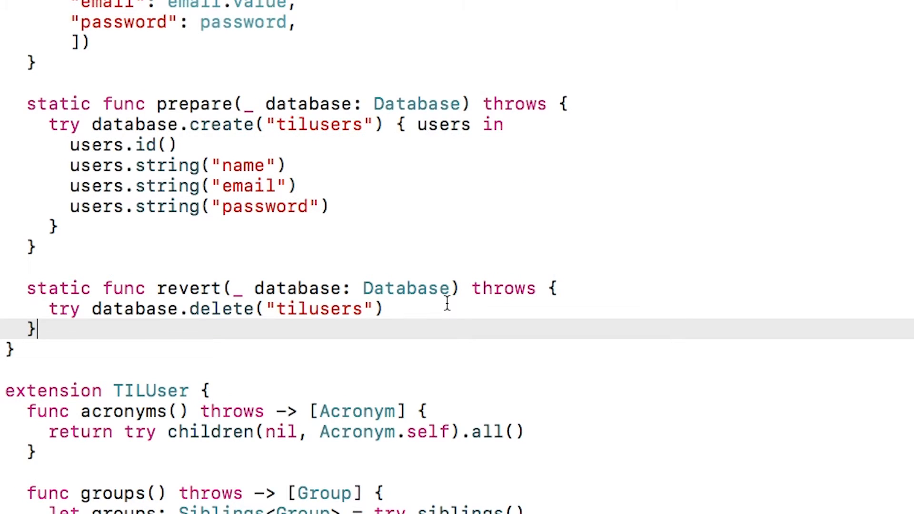
Add static func register(name:email:rawPassword:) that creates a TILUser and saves it only for unused emails
{"action": "scroll", "scroll_direction": "down", "scroll_amount": 3}
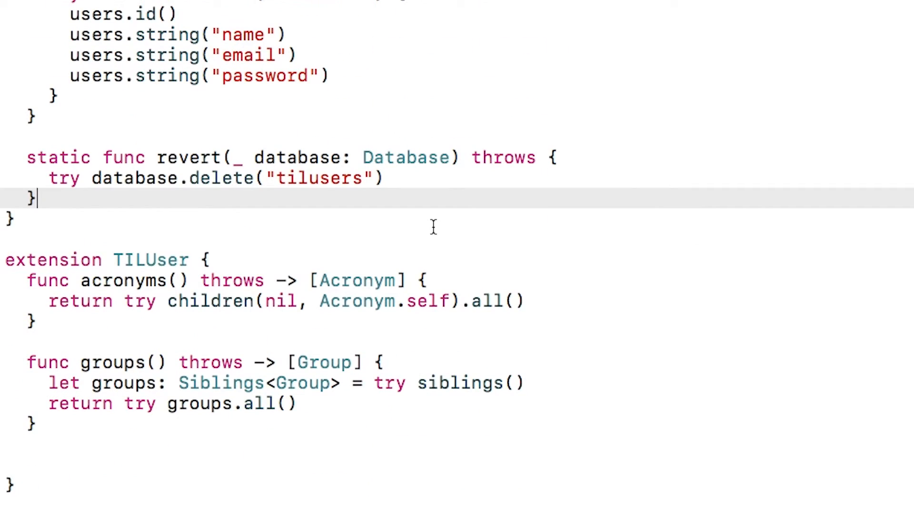
{"action": "type", "text": "static func register(name:"}
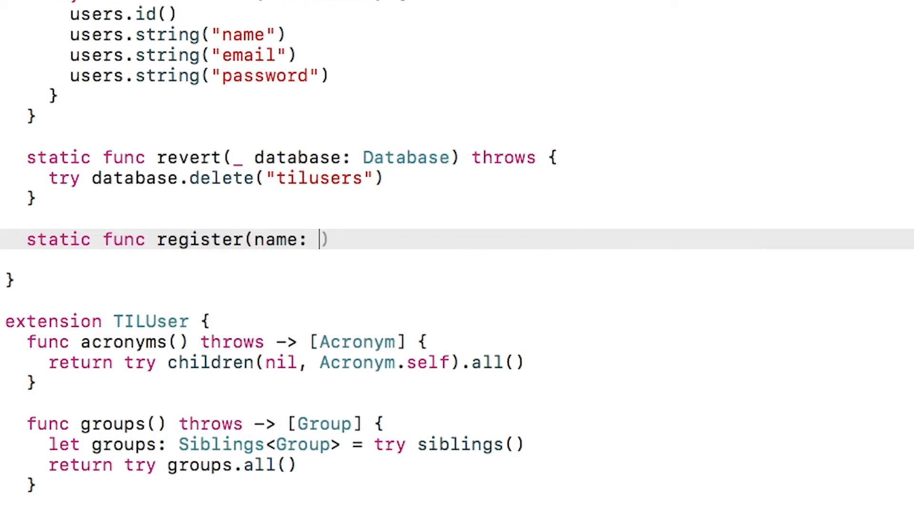
{"action": "type", "text": "String, email: Strring, rawPassword: String) throws -> TILUser {"}
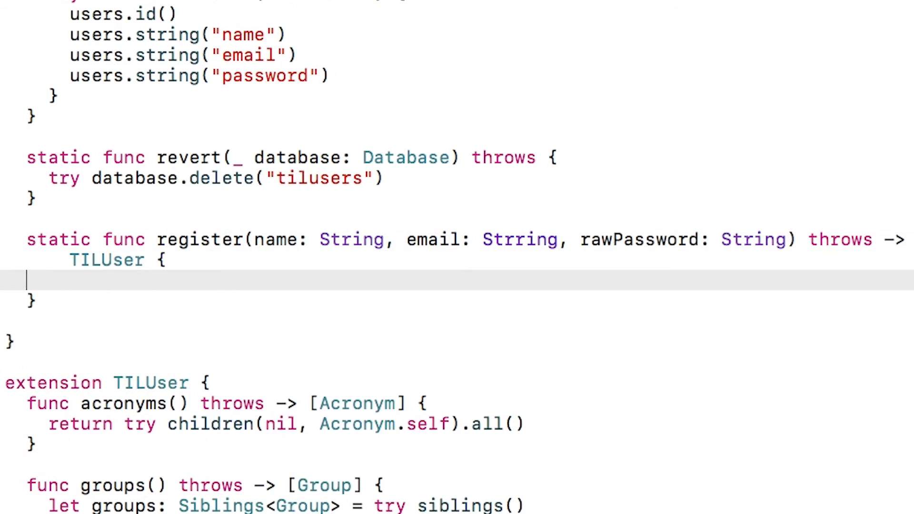
{"action": "type", "text": "var newUser = try TILUser(name: name, email: email, rawPassword: String)"}
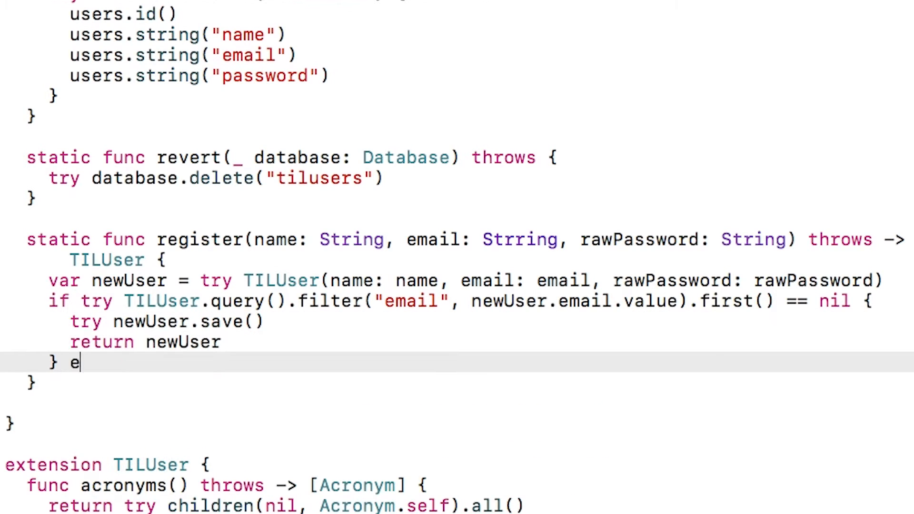
{"action": "type", "text": "lse {"}
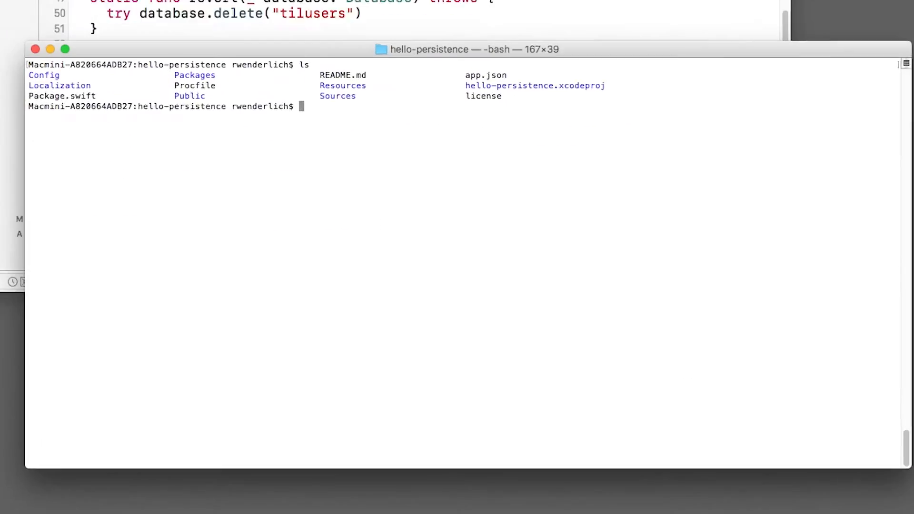
Create Resources/Views/register.leaf with touch and regenerate the project with vapor xcode
{"action": "type", "text": "touch Resources/Views/register.leaf"}
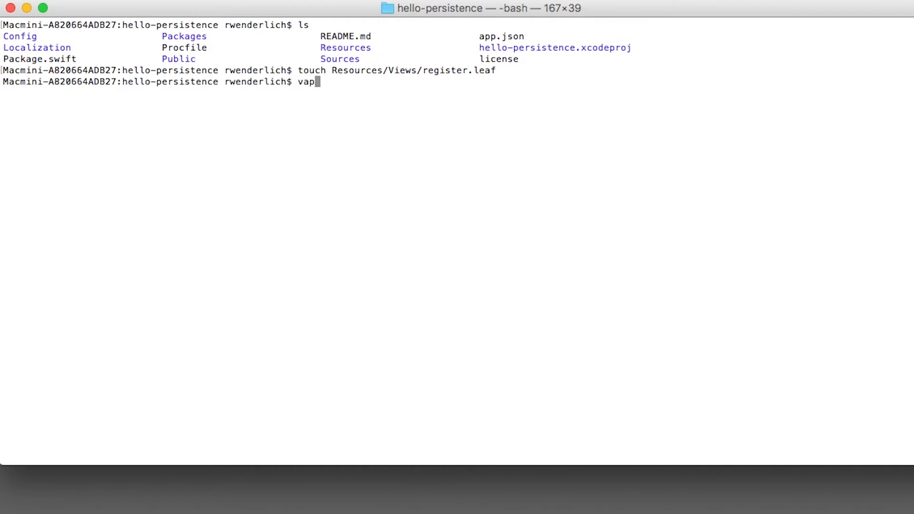
{"action": "key", "text": "Return"}
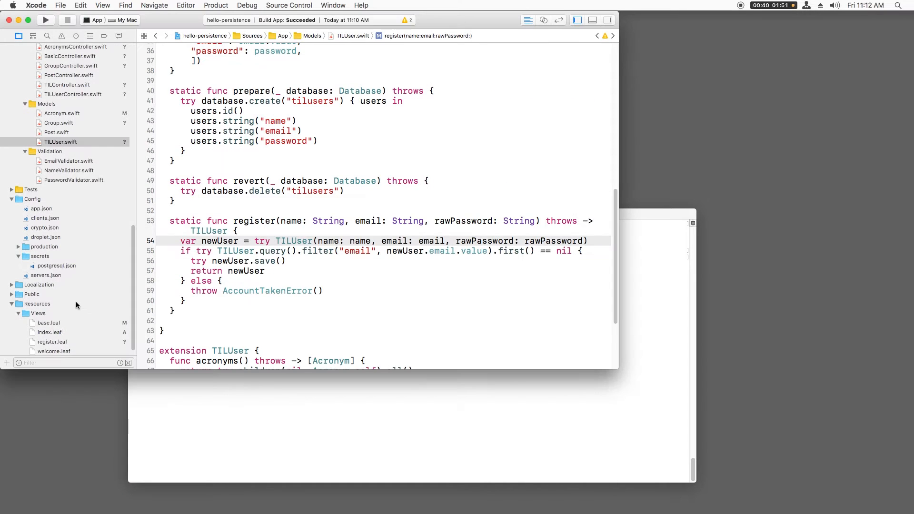
Write the register.leaf form posting to /til/register with email, password, name inputs and a Register button
{"action": "left_click", "coordinate": [52, 342]}
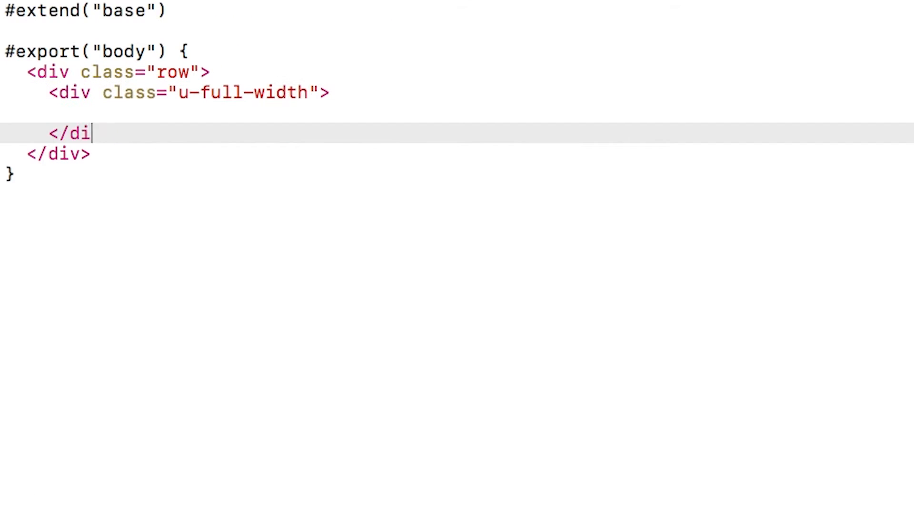
{"action": "type", "text": "<form action=\""}
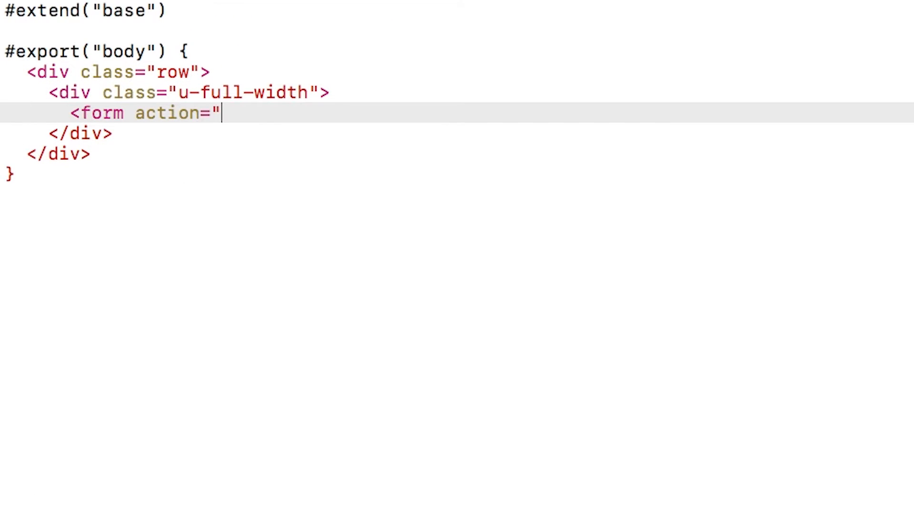
{"action": "type", "text": "/til/register\" method=\"post\">"}
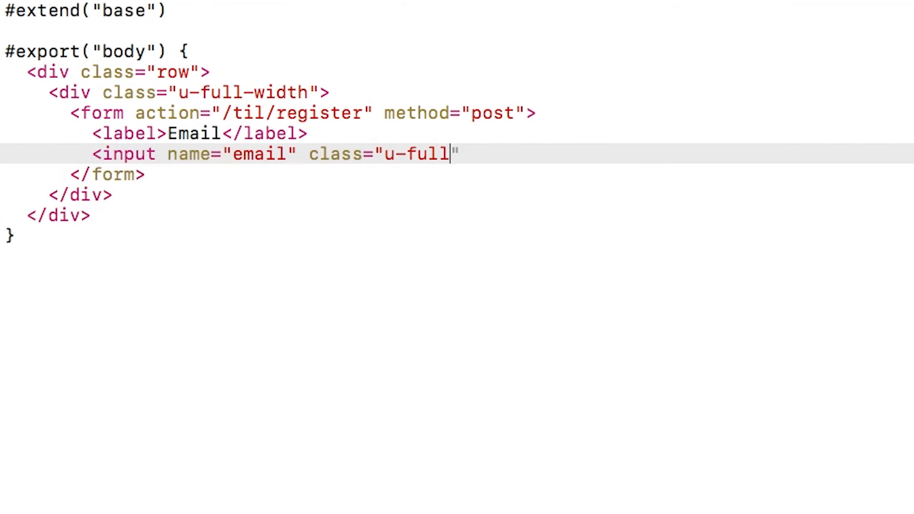
{"action": "type", "text": "-width\" type=\"email\"/>"}
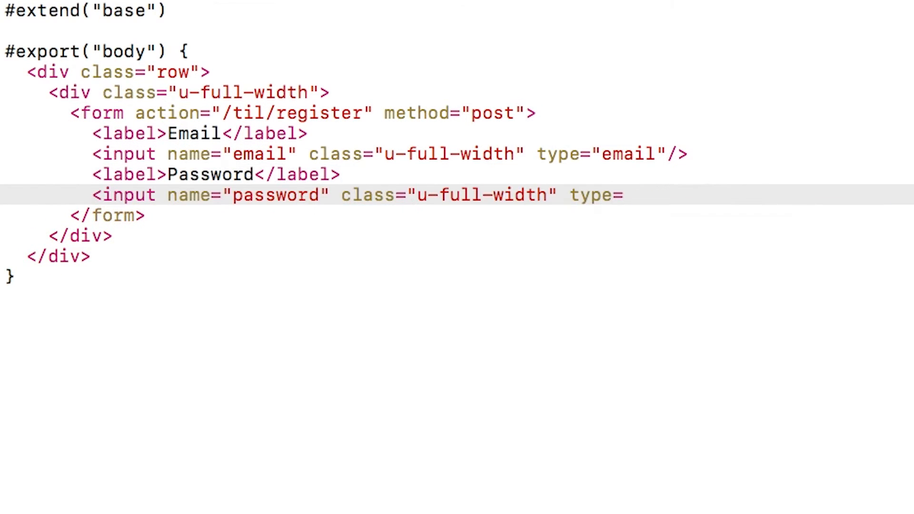
{"action": "type", "text": "\"password\"/>"}
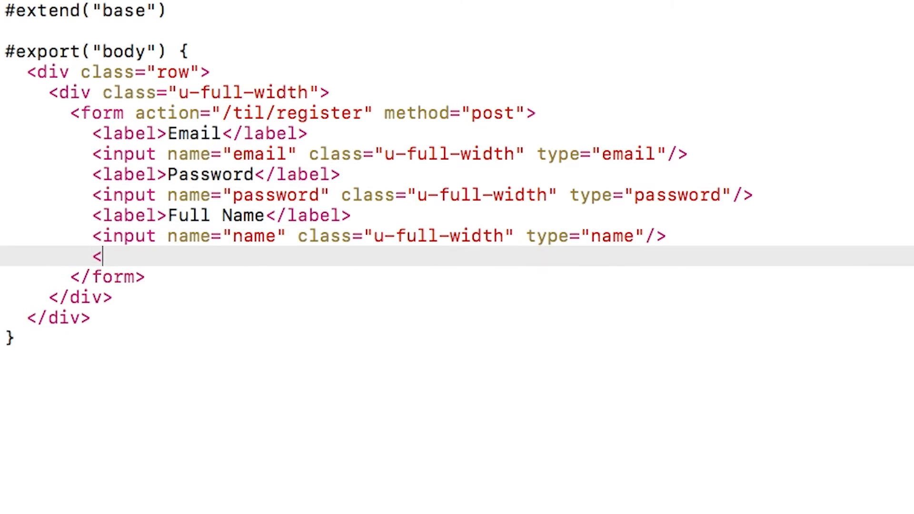
{"action": "type", "text": "input class=\"button-primary\" type=\"submit\" value=\"Register\"/>"}
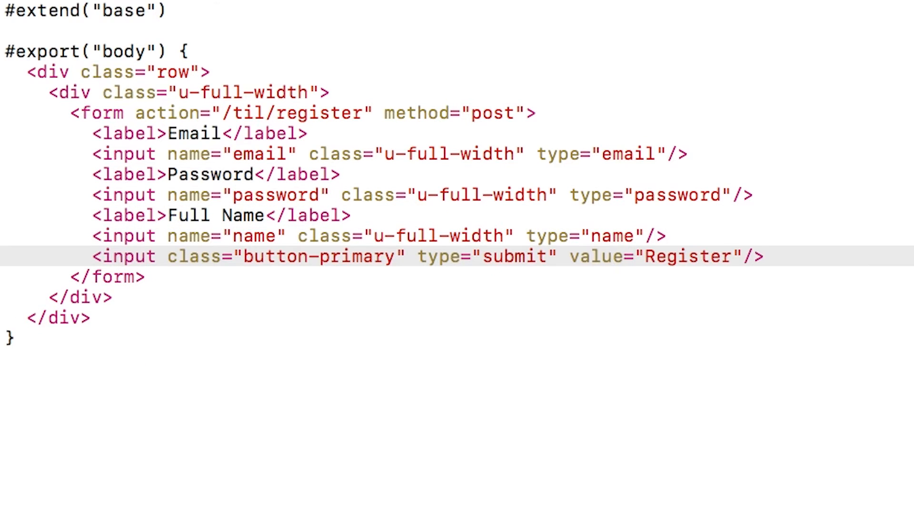
Add a paragraph with an 'Already a user?' Login link to /til/login
{"action": "type", "text": "<p>Already a user? <a href=\"/til/\""}
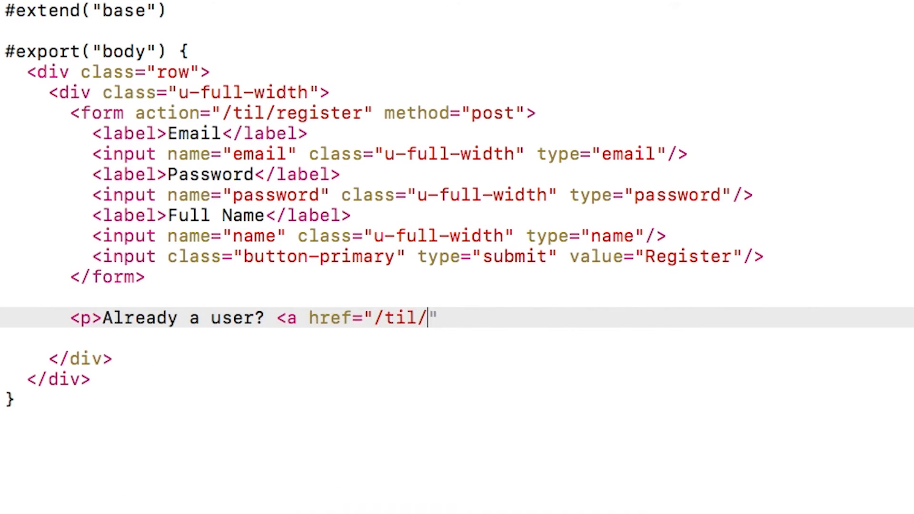
{"action": "type", "text": "login\">Login</a><"}
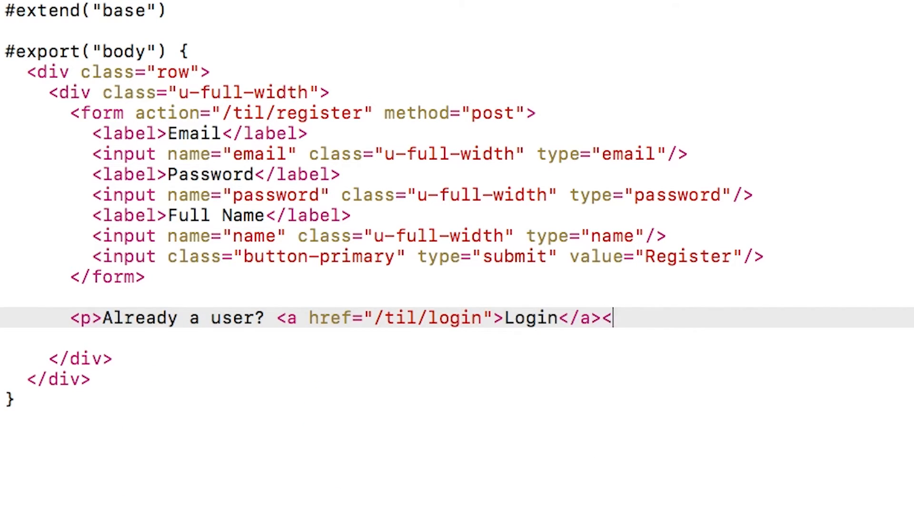
{"action": "type", "text": "/p>"}
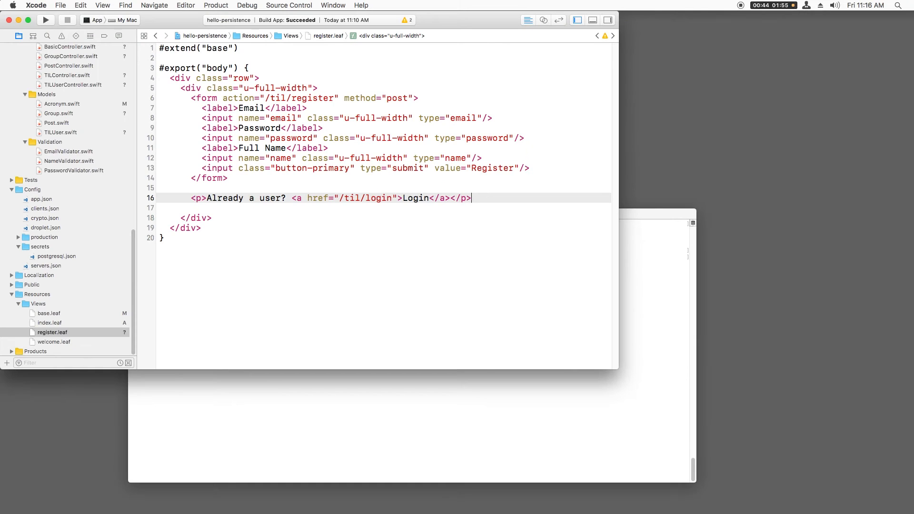
{"action": "mouse_move", "coordinate": [102, 282]}
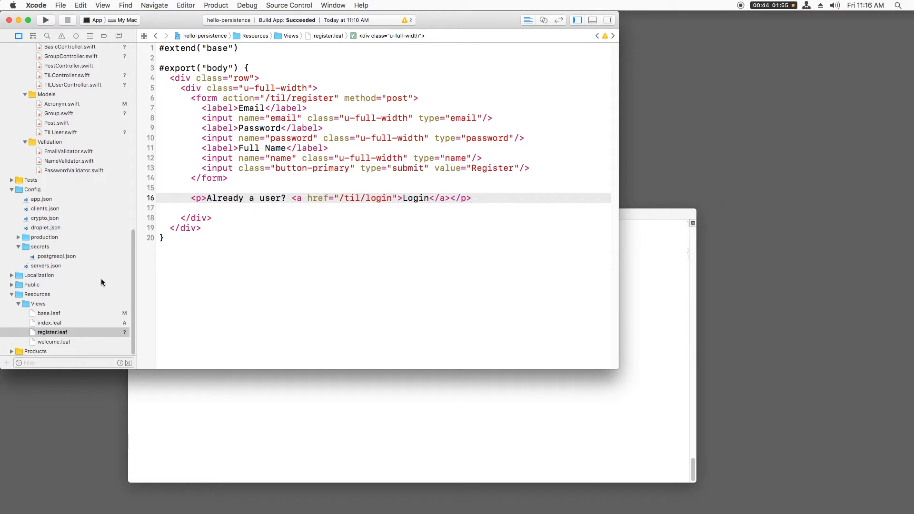
In TILController.swift, start func register(request:) with a guard returning 'Missing email, password or name'
{"action": "scroll", "scroll_direction": "up", "scroll_amount": 3}
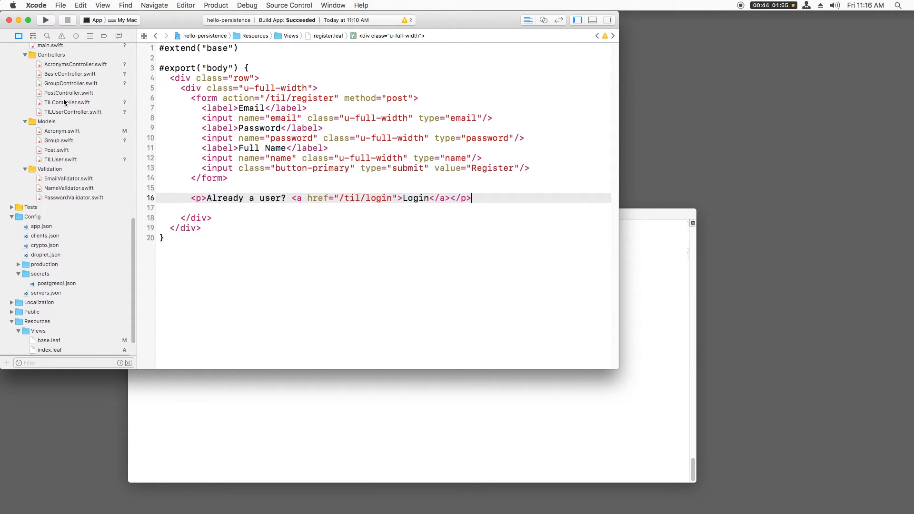
{"action": "left_click", "coordinate": [67, 102]}
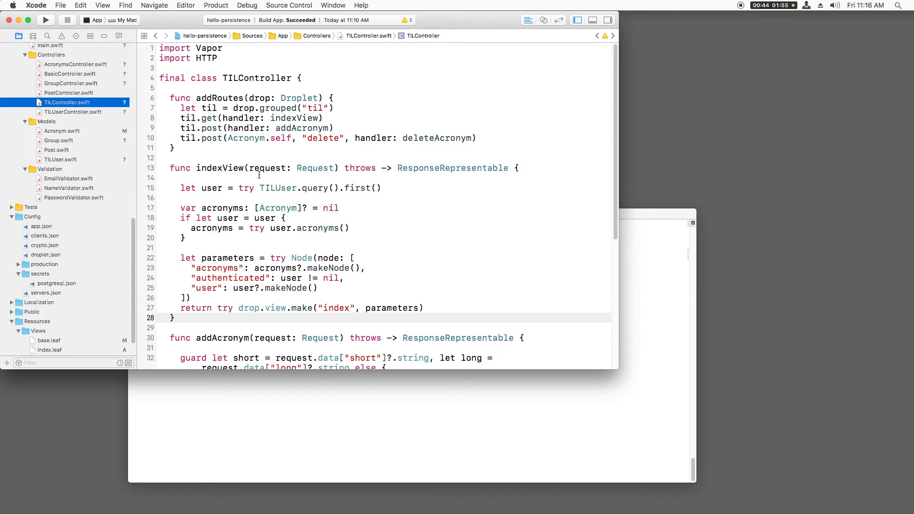
{"action": "type", "text": "ResponseRepresentable {"}
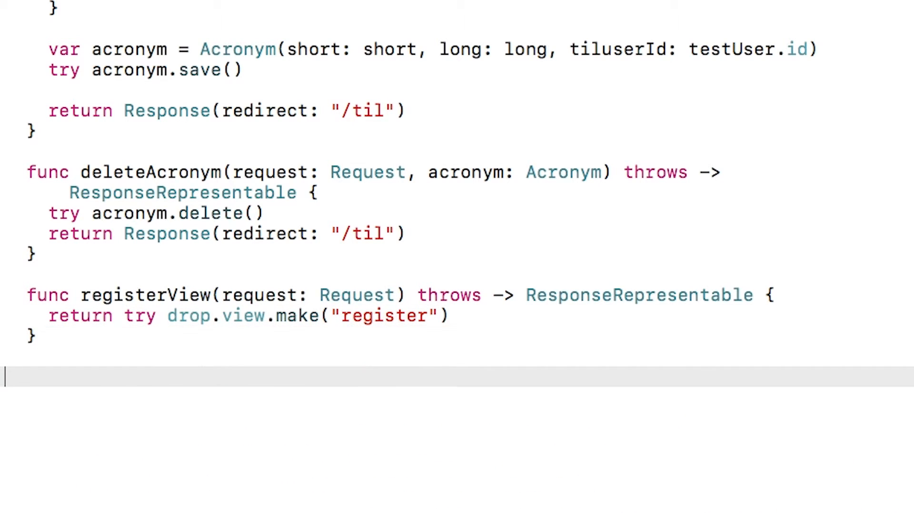
{"action": "type", "text": "func register(request: Request) t"}
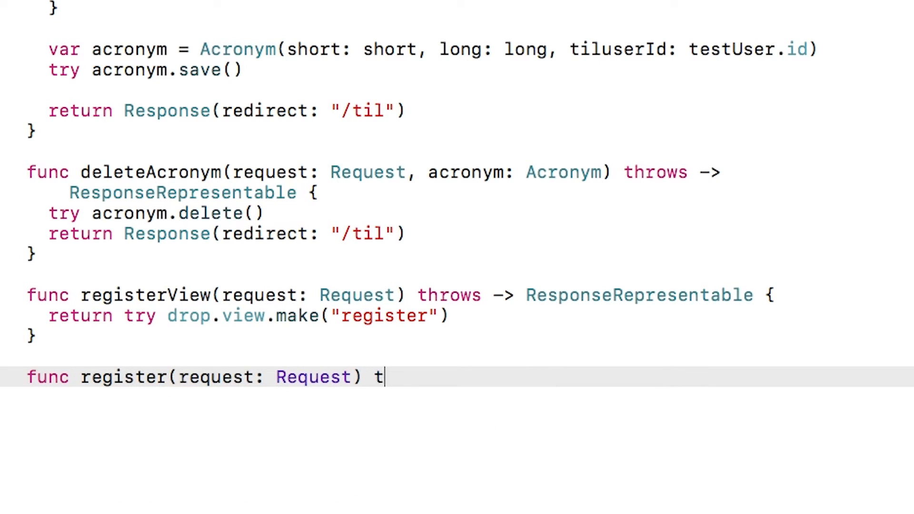
{"action": "type", "text": "hrows -> ResponseRepresentable {"}
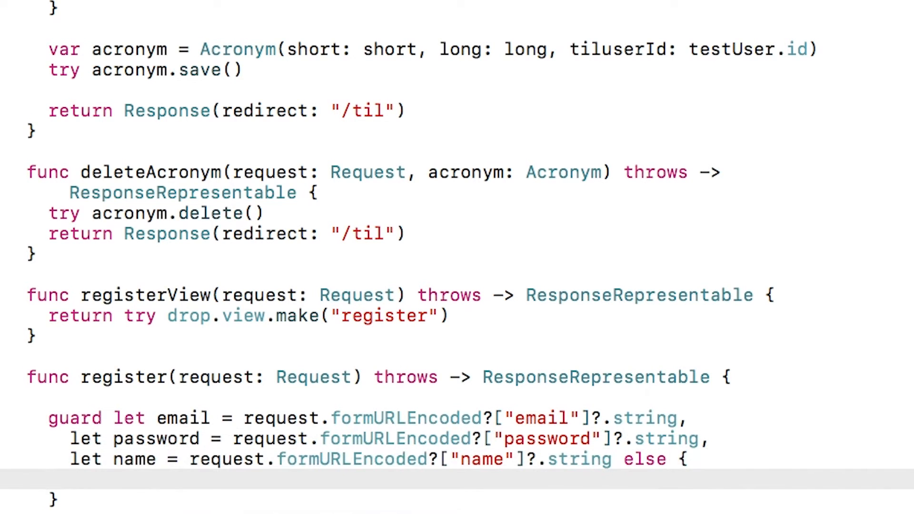
{"action": "type", "text": "return \"Missing email, password, or name"}
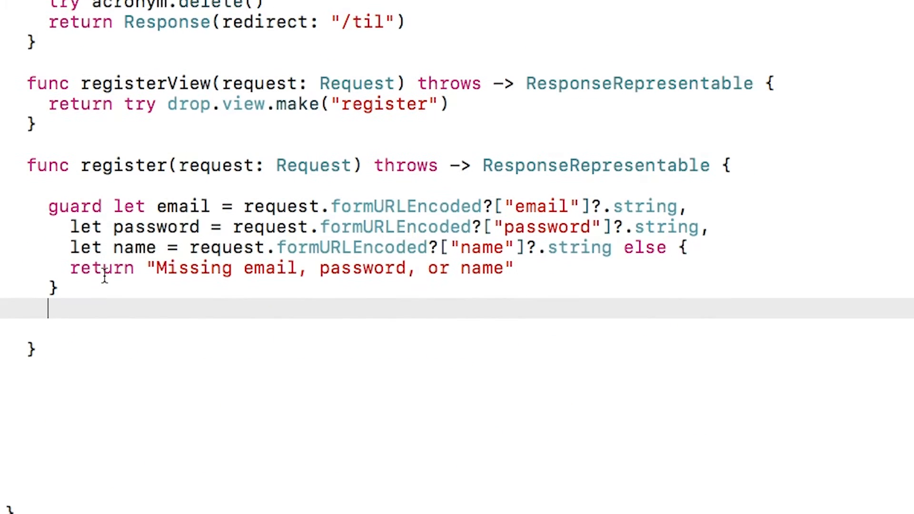
Call TILUser.register(name:email:rawPassword:) and return Response(redirect: "/users")
{"action": "type", "text": "_ = try TILUser"}
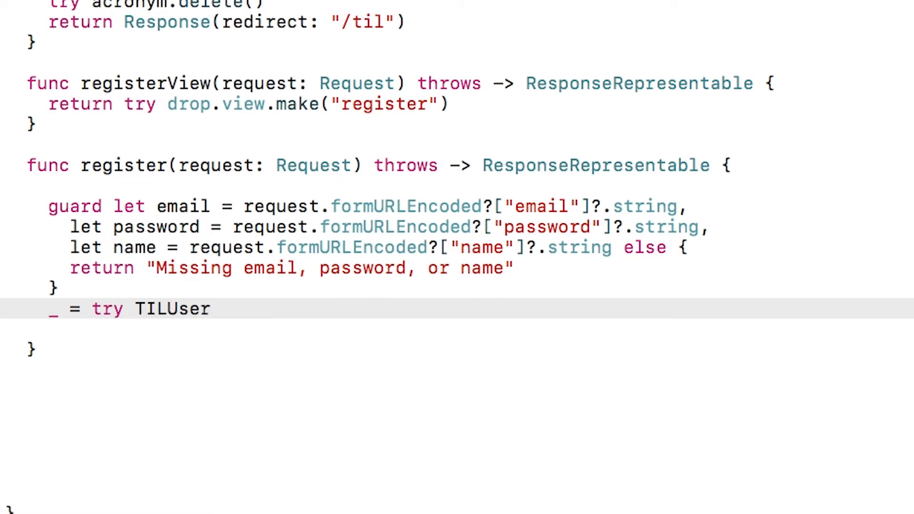
{"action": "type", "text": ".register(name: name, email: emai, rawPassword: String"}
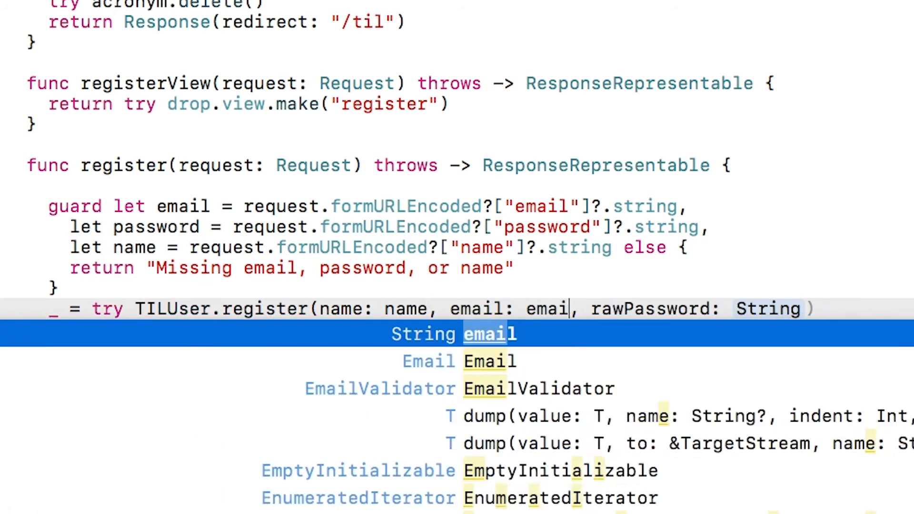
{"action": "key", "text": "Return"}
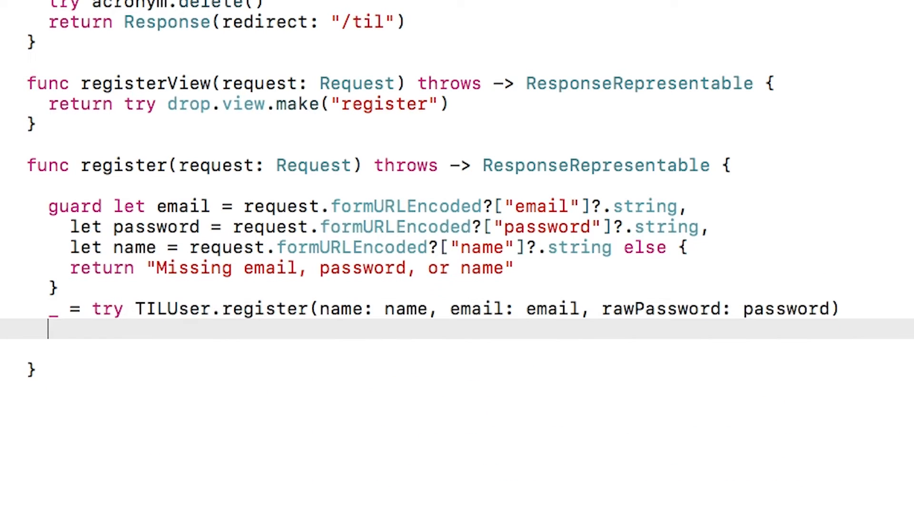
{"action": "type", "text": "return Response(redirect: \"/users"}
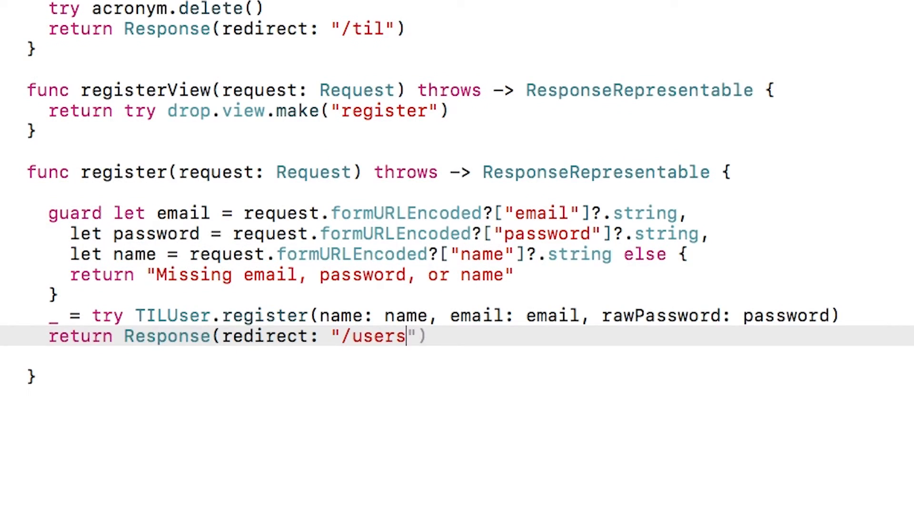
{"action": "scroll", "scroll_direction": "up", "scroll_amount": 3}
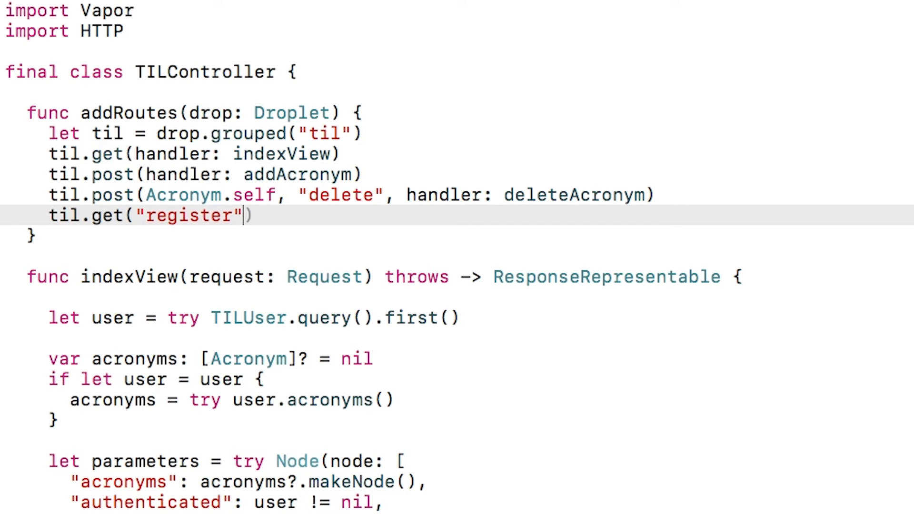
Add til.get("register", handler: registerView) and the register POST route in addRoutes
{"action": "type", "text": ", handler: regist"}
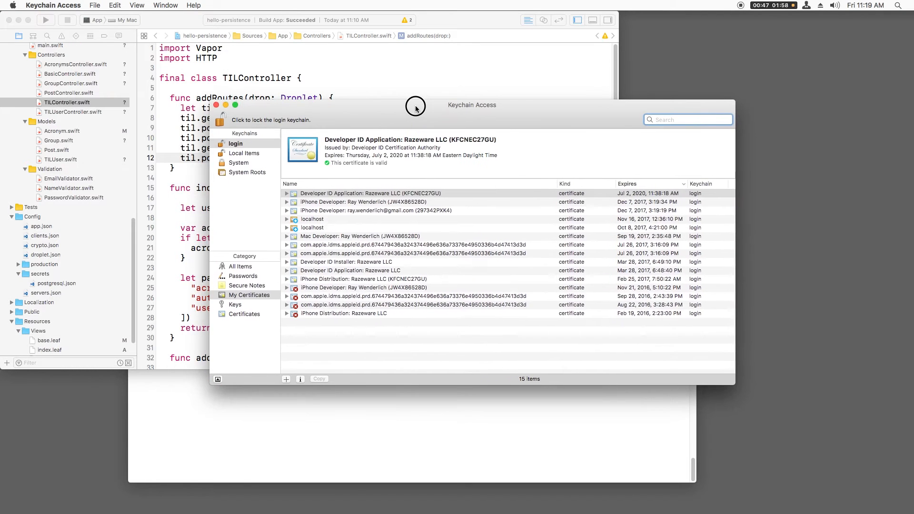
Create a self-signed root certificate named localhost via Certificate Assistant and search the list for localhost
{"action": "left_click", "coordinate": [53, 6]}
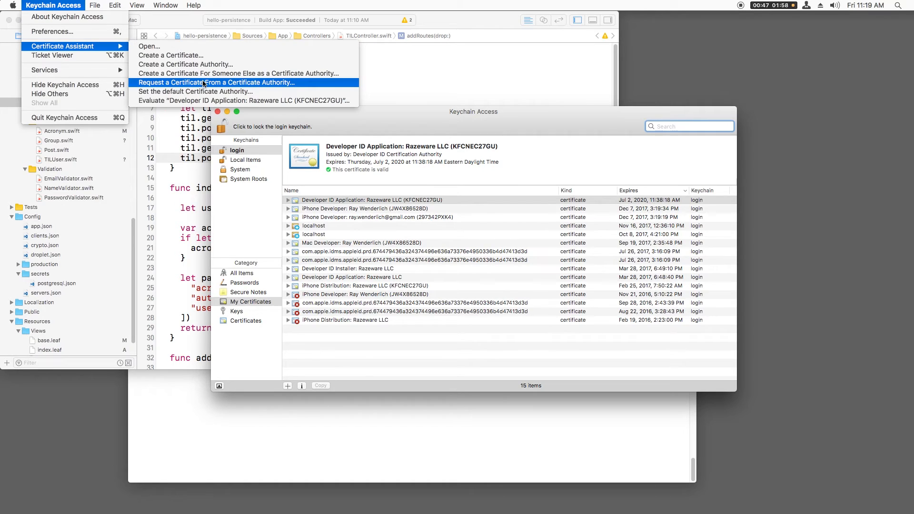
{"action": "left_click", "coordinate": [170, 55]}
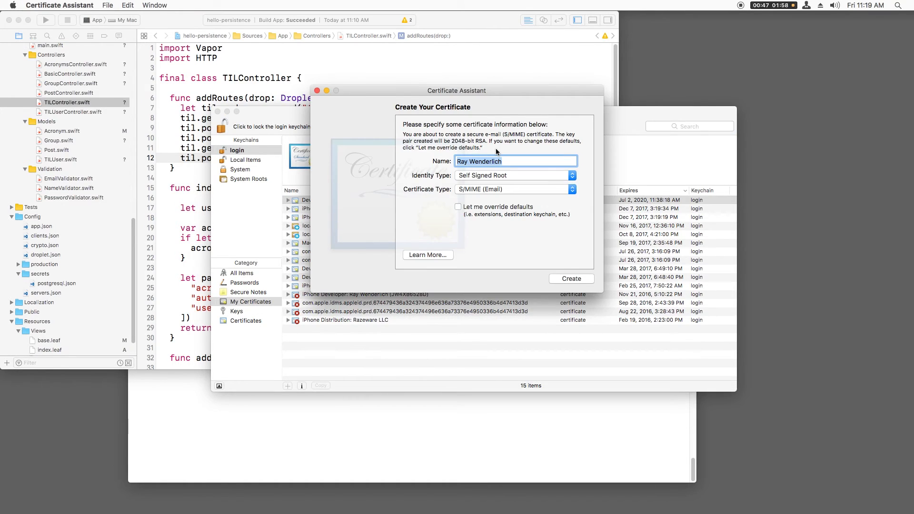
{"action": "left_click", "coordinate": [571, 278]}
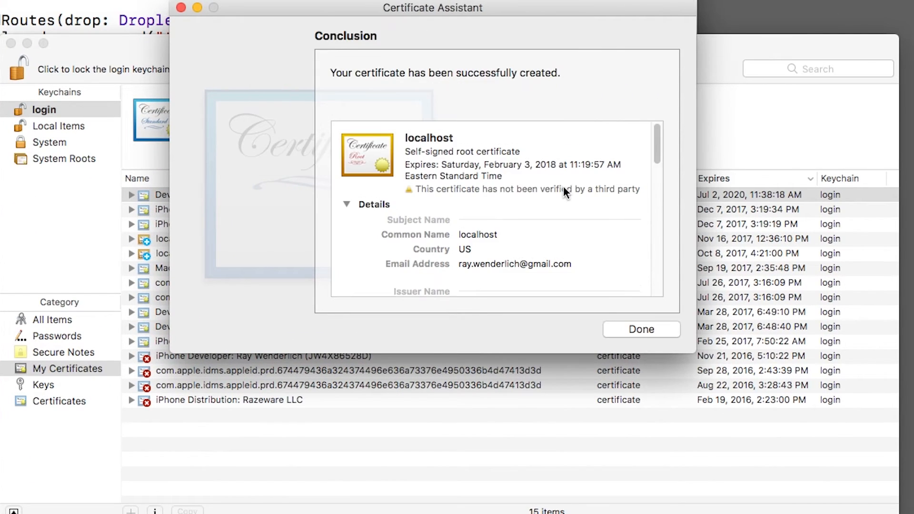
{"action": "left_click", "coordinate": [642, 329]}
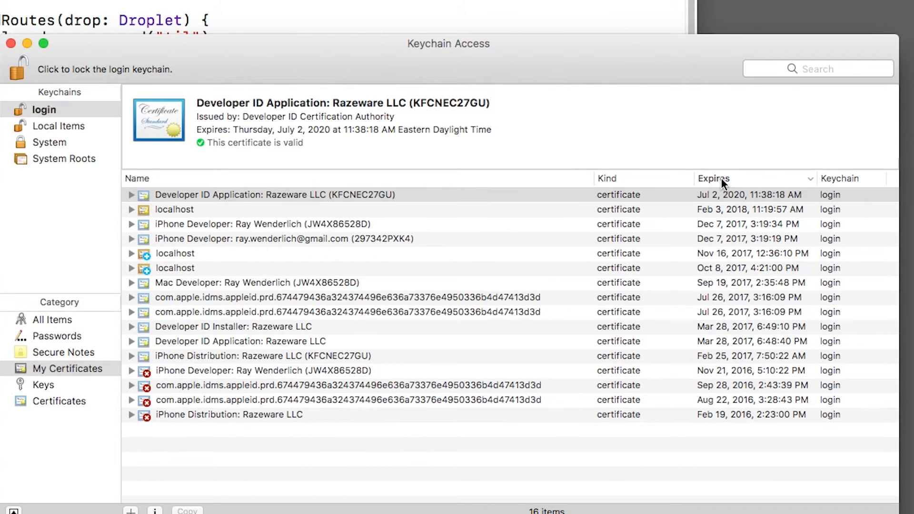
{"action": "left_click", "coordinate": [174, 210]}
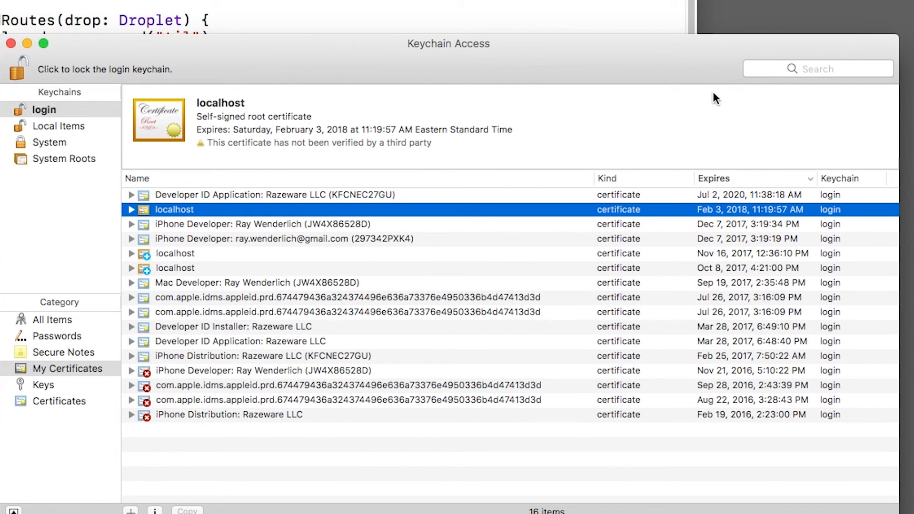
{"action": "type", "text": "localhost"}
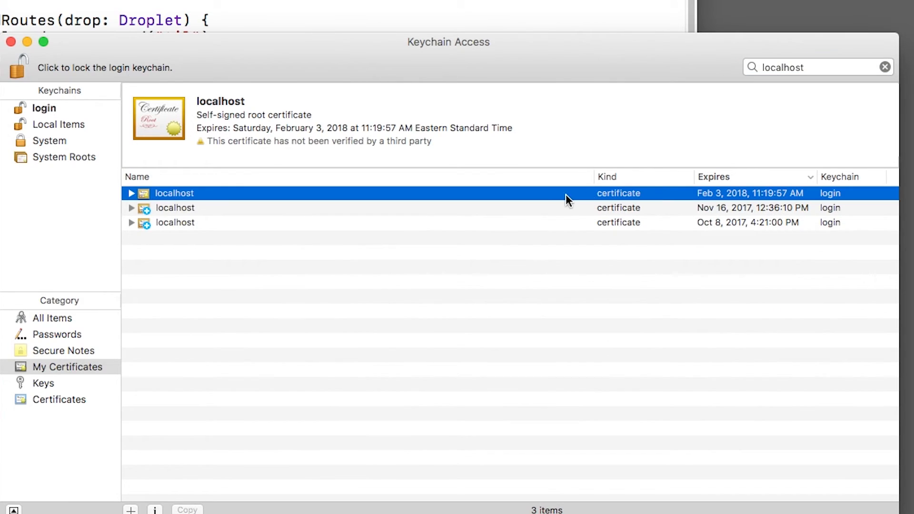
{"action": "mouse_move", "coordinate": [552, 198]}
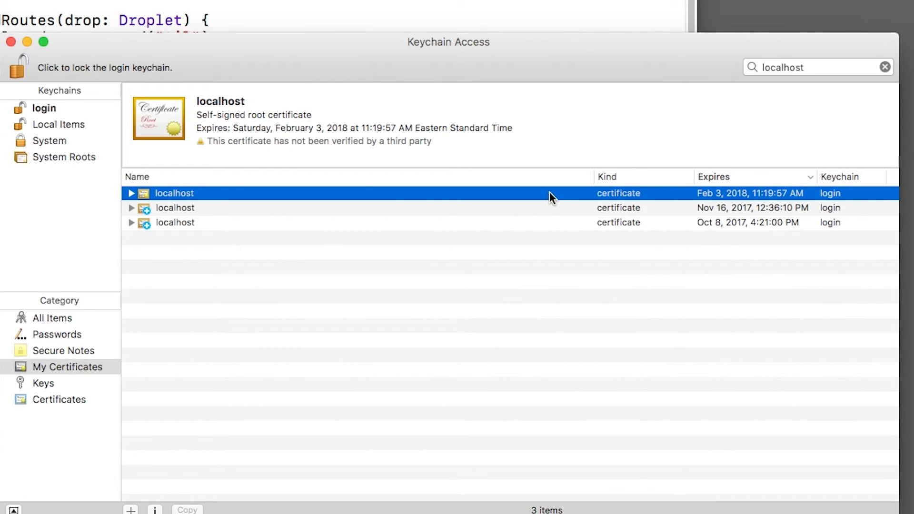
{"action": "mouse_move", "coordinate": [424, 204]}
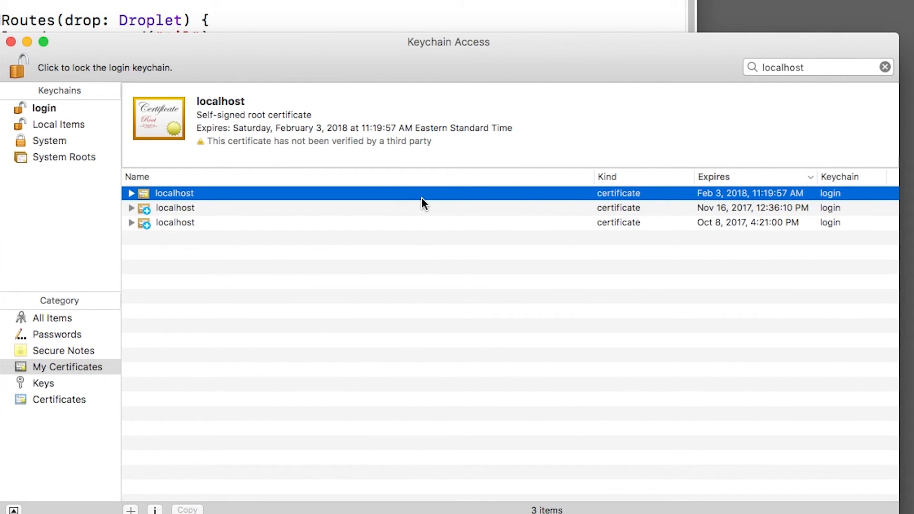
Mark the localhost certificate Always Trust and start exporting its private key
{"action": "double_click", "coordinate": [174, 193]}
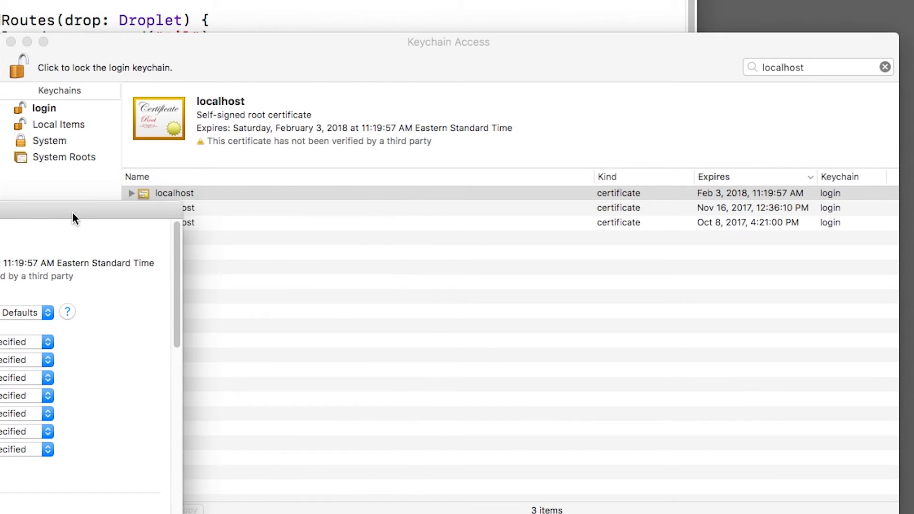
{"action": "double_click", "coordinate": [175, 193]}
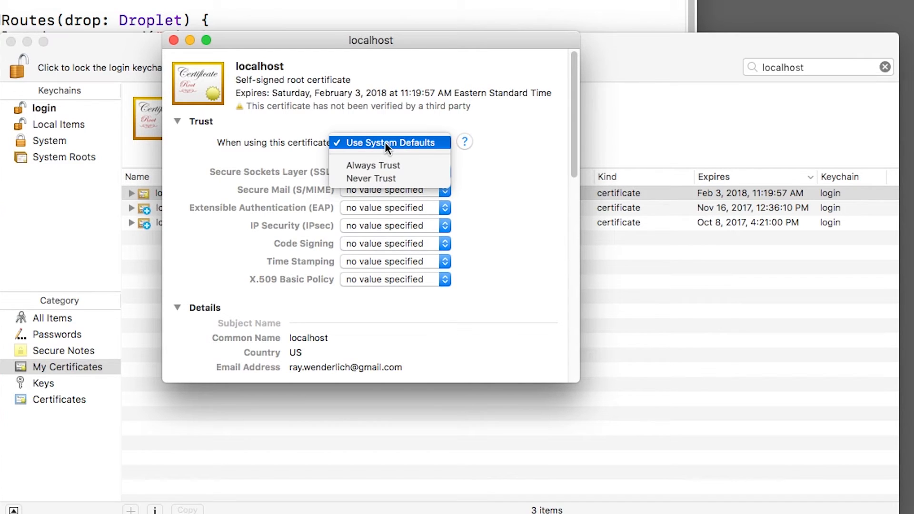
{"action": "left_click", "coordinate": [374, 165]}
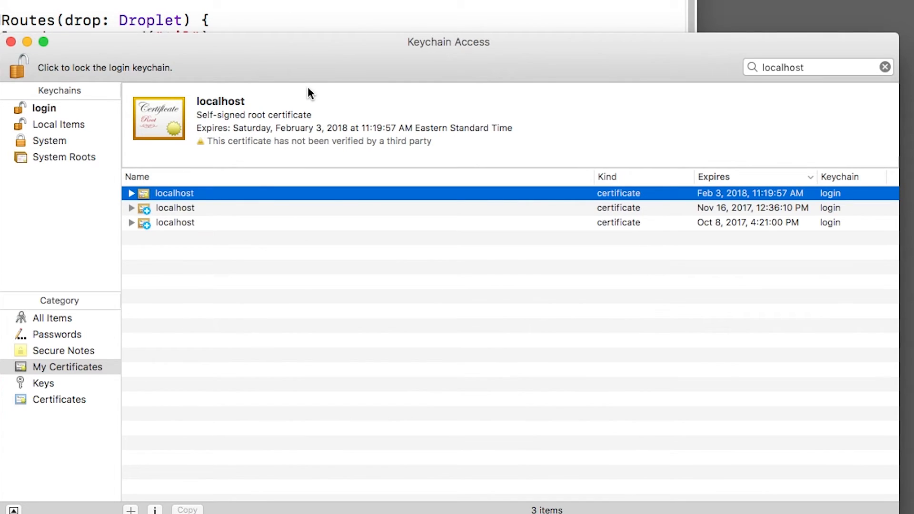
{"action": "right_click", "coordinate": [172, 208]}
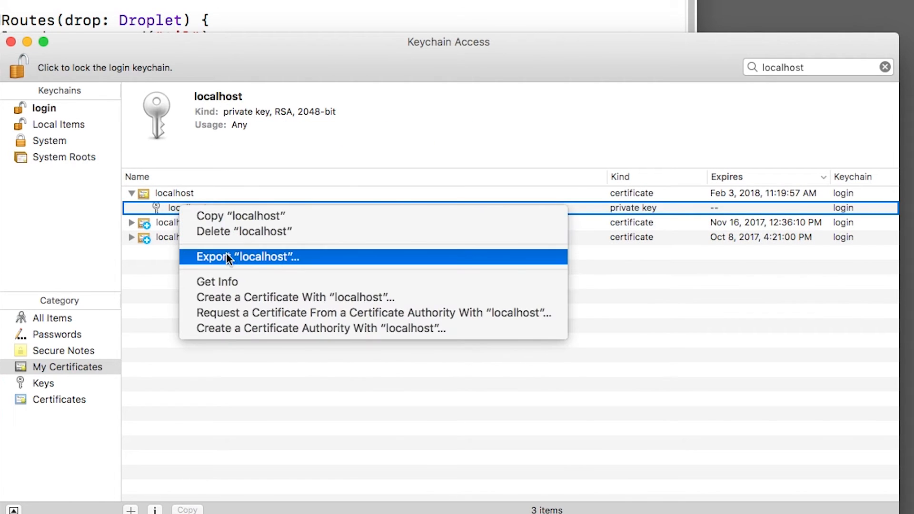
{"action": "mouse_move", "coordinate": [250, 268]}
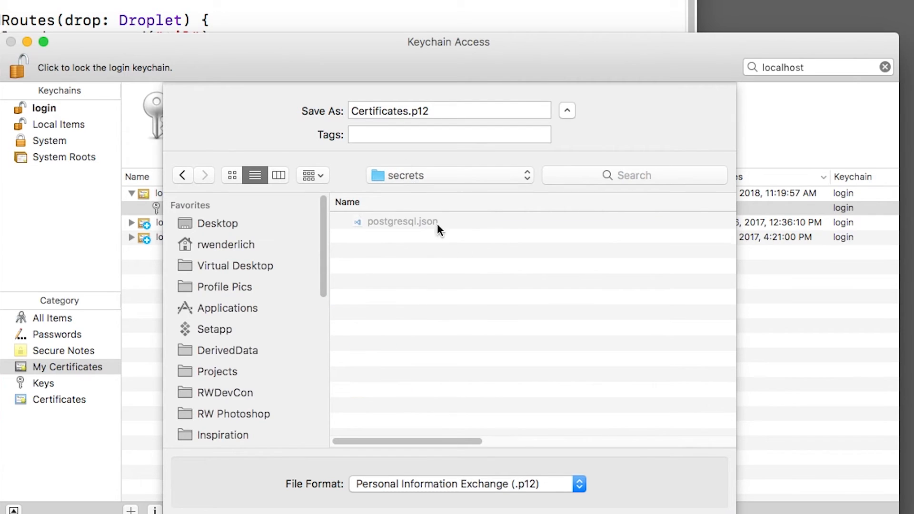
Save Certificates.p12 into a new certs folder under secrets with an export password and allow the key export
{"action": "type", "text": "certs"}
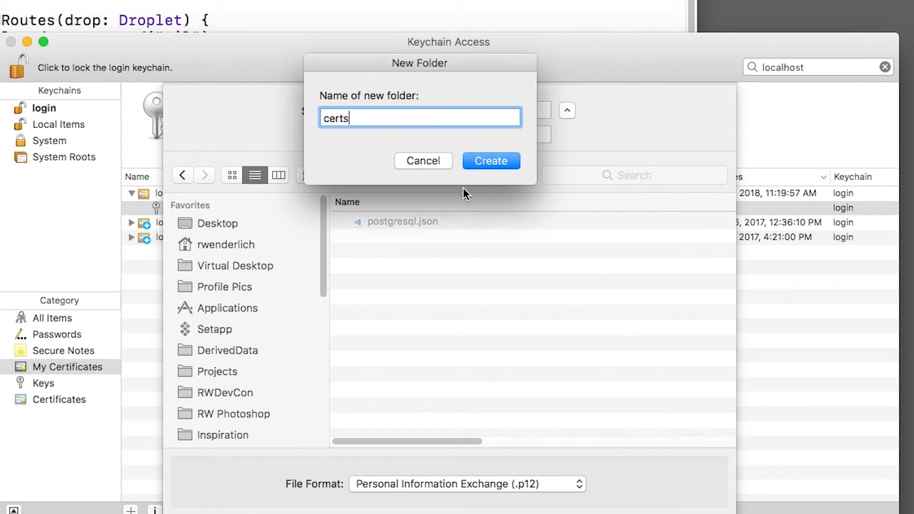
{"action": "left_click", "coordinate": [491, 161]}
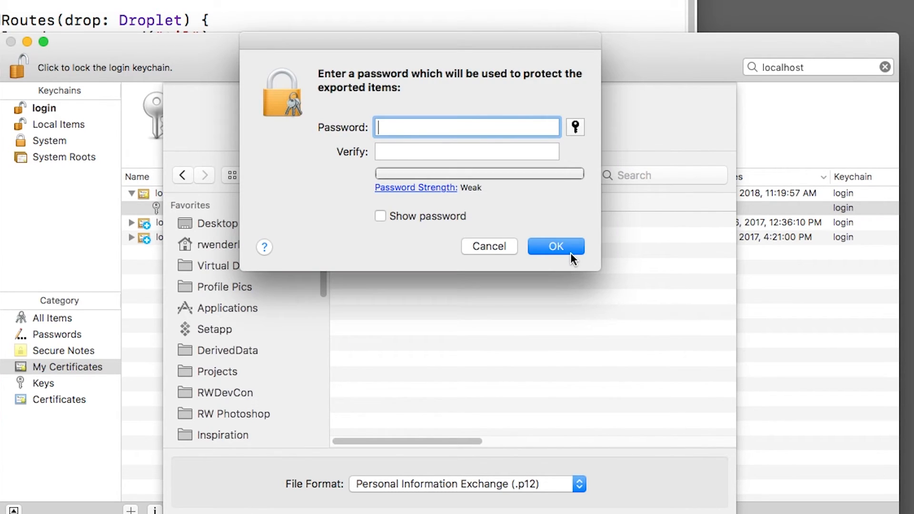
{"action": "left_click", "coordinate": [555, 246]}
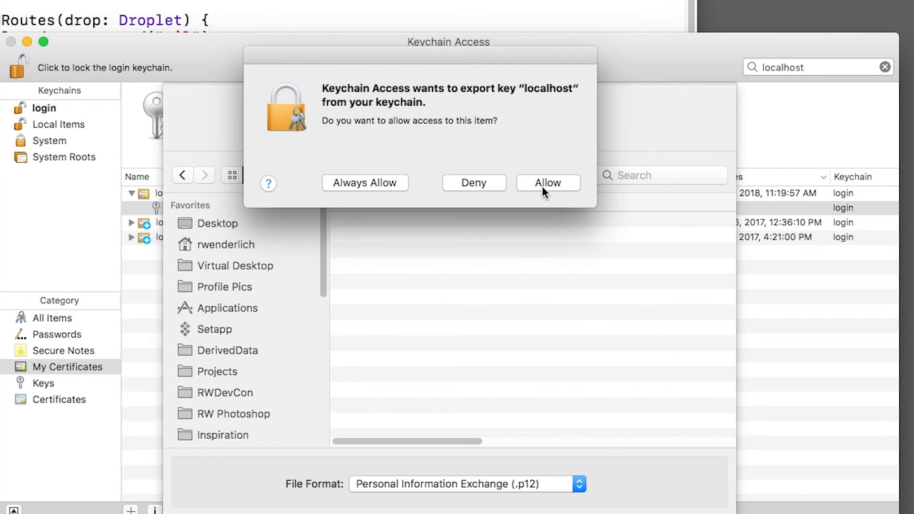
{"action": "left_click", "coordinate": [547, 183]}
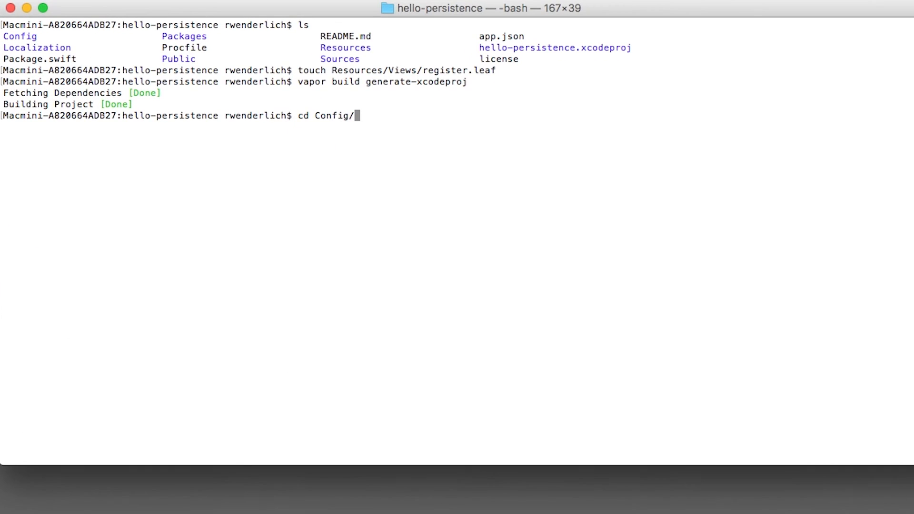
Change into the Config/secrets/certs/ folder
{"action": "type", "text": "secrets/"}
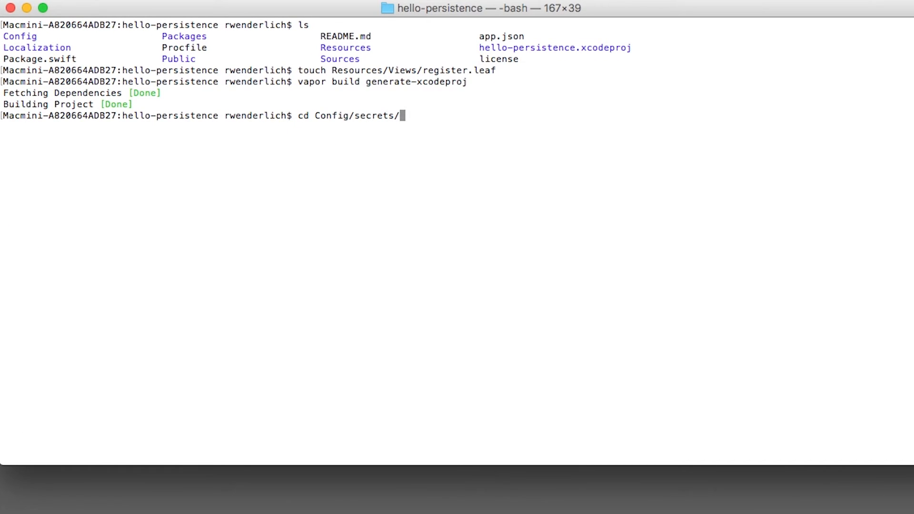
{"action": "key", "text": "Return"}
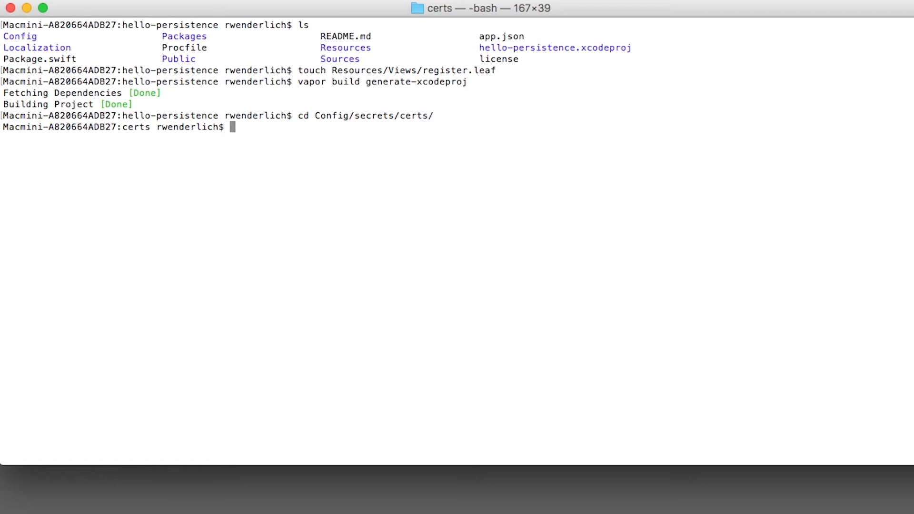
Run openssl pkcs12 -in Certificates.p12 -out Certificates.pem -nodes to produce an unencrypted PEM
{"action": "type", "text": "openssl"}
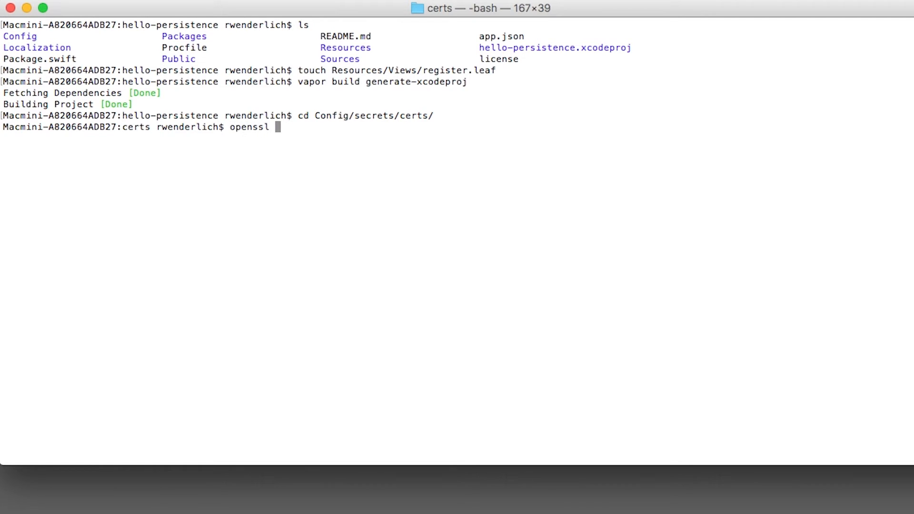
{"action": "type", "text": "pkcs12"}
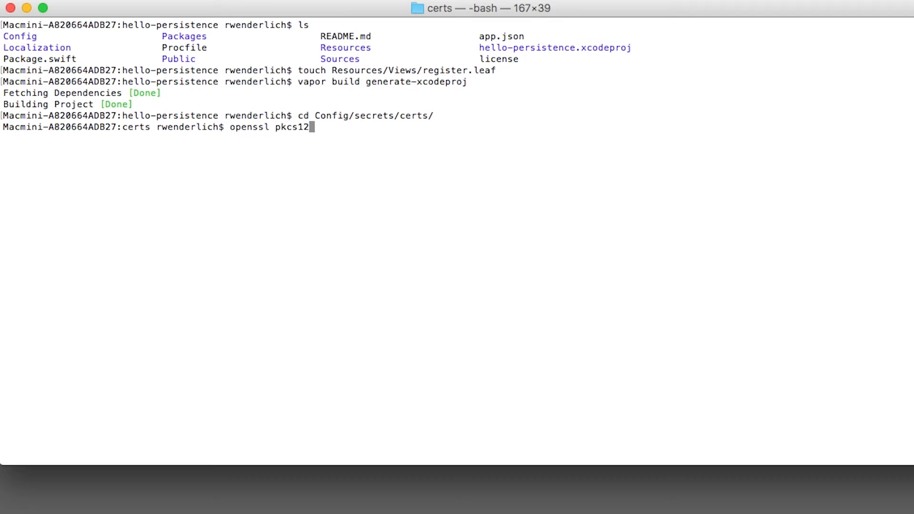
{"action": "type", "text": "-in Certificates.p12"}
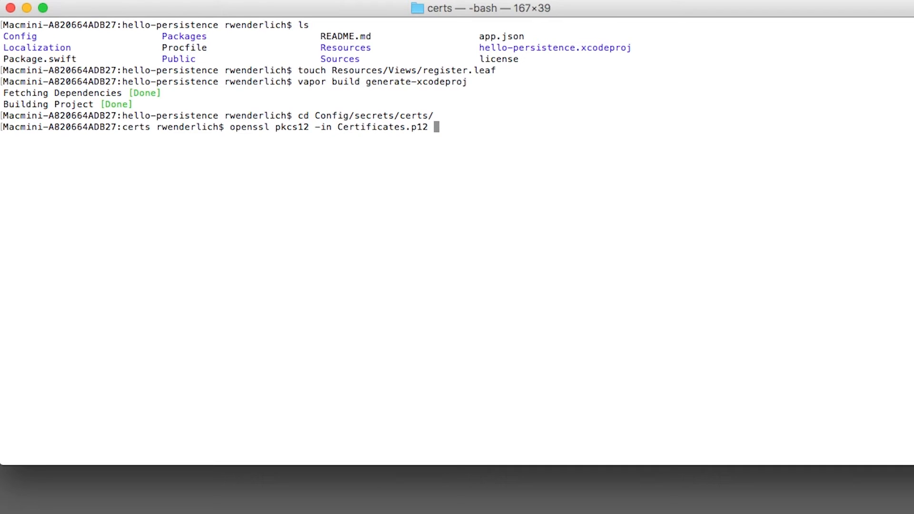
{"action": "type", "text": "-out Certificates.pem -"}
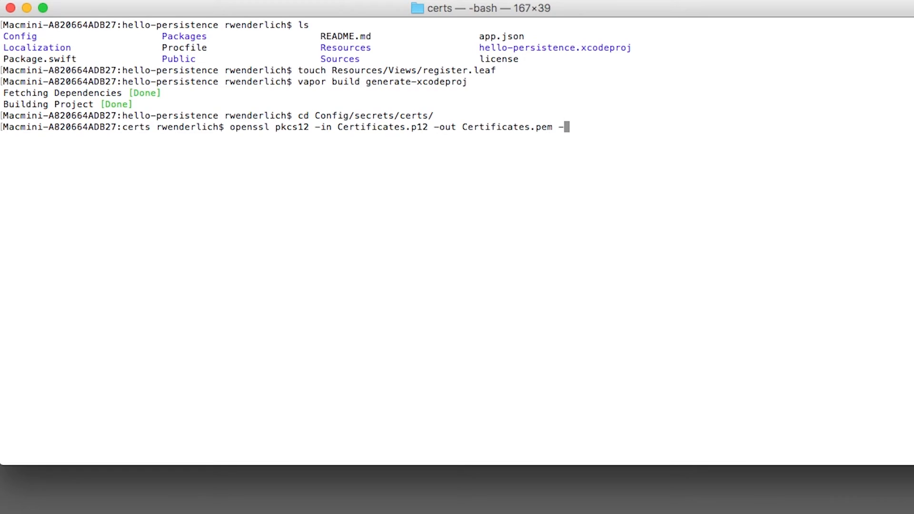
{"action": "type", "text": "n"}
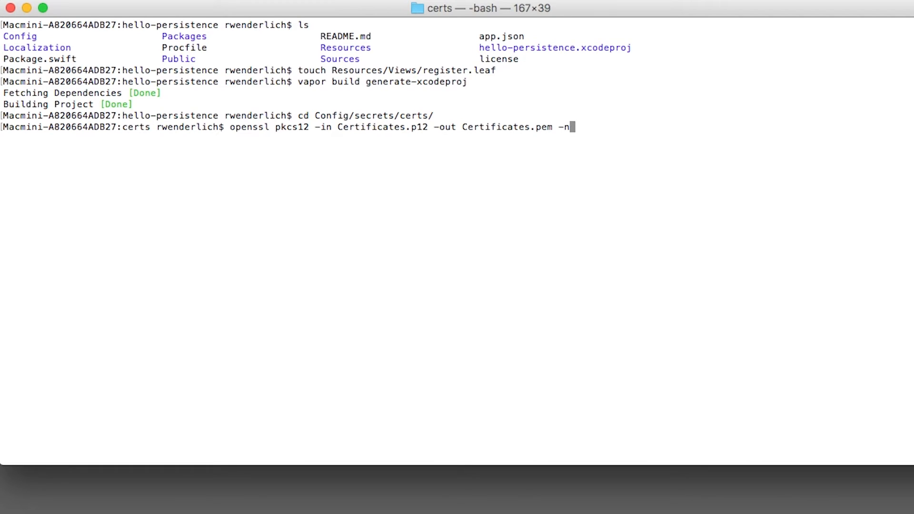
{"action": "type", "text": "odes"}
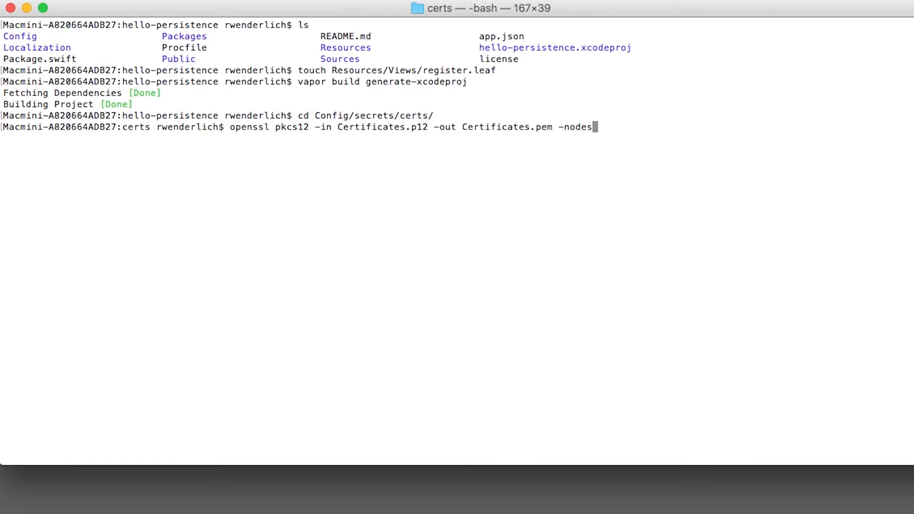
{"action": "key", "text": "Return"}
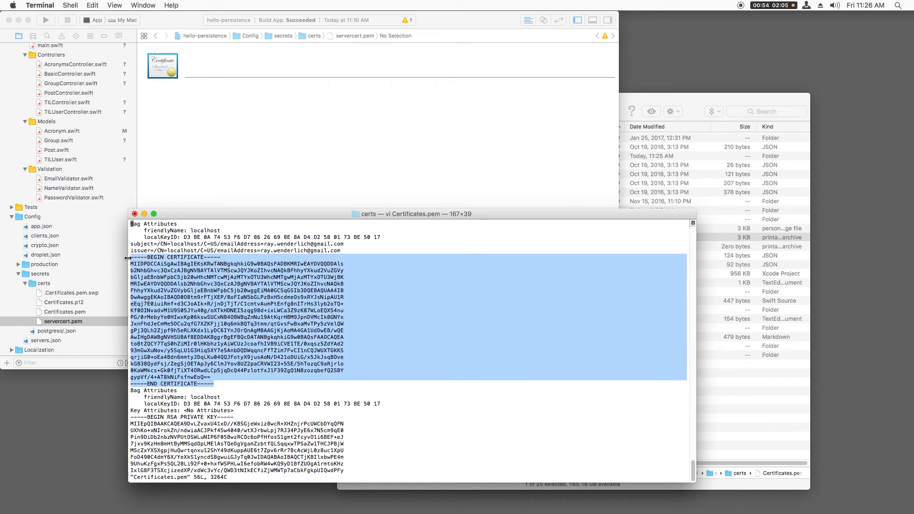
Copy the certificate block from Certificates.pem into a new servercert.pem file
{"action": "left_click", "coordinate": [92, 6]}
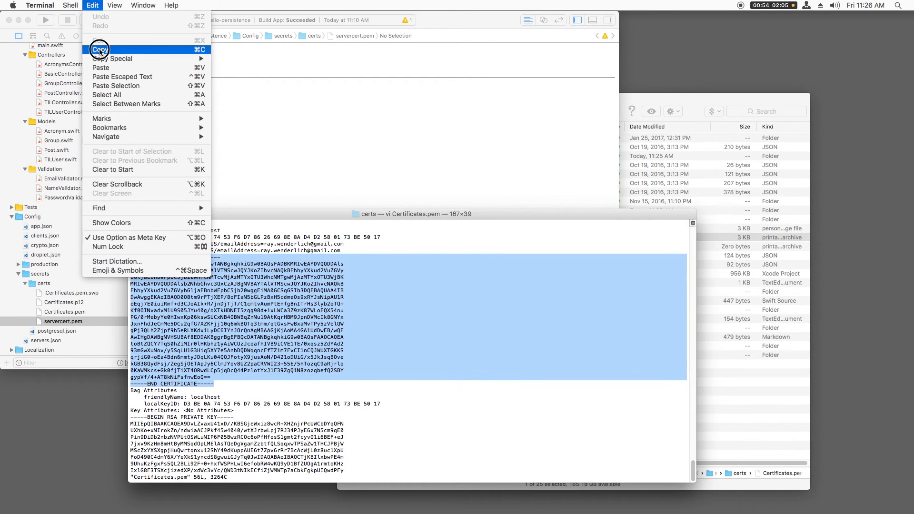
{"action": "left_click", "coordinate": [101, 48]}
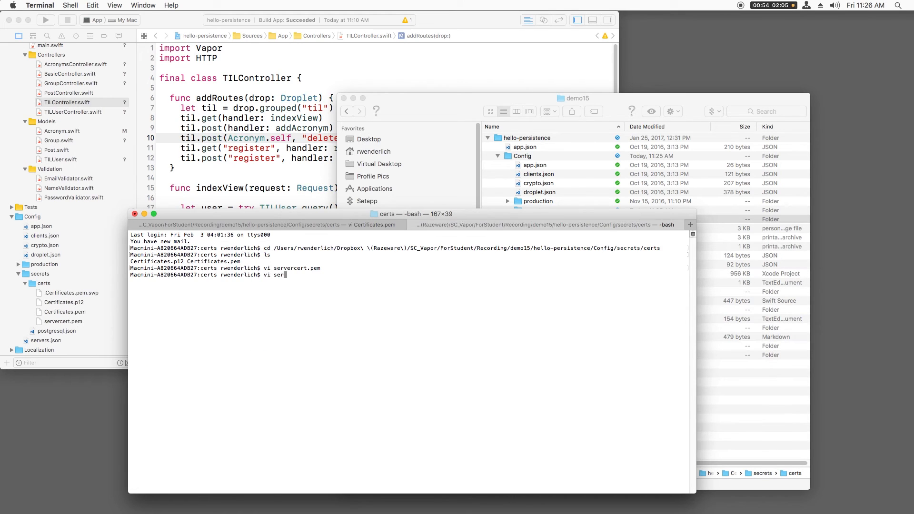
{"action": "key", "text": "Return"}
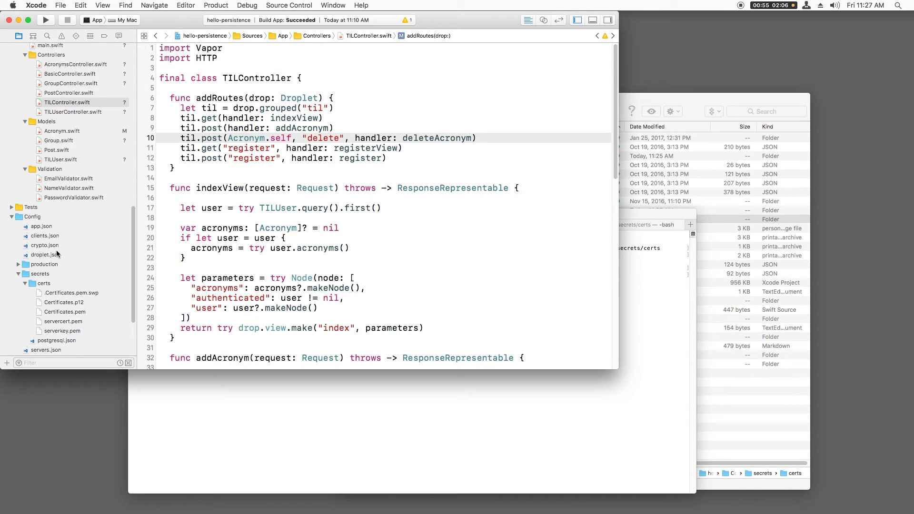
Add a "default" server in servers.json with port 4343, host 0.0.0.0 and securityLayer tls
{"action": "left_click", "coordinate": [46, 349]}
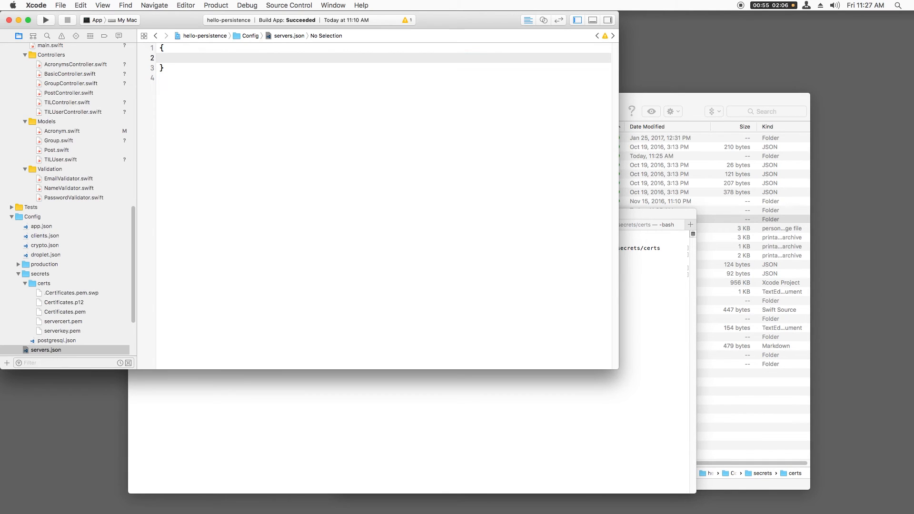
{"action": "type", "text": "\"default\": {"}
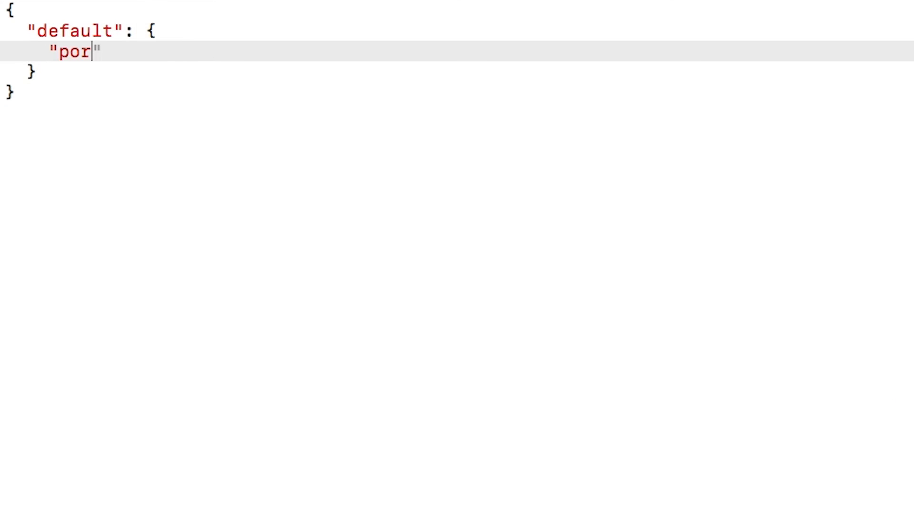
{"action": "type", "text": "t\": \"4343\","}
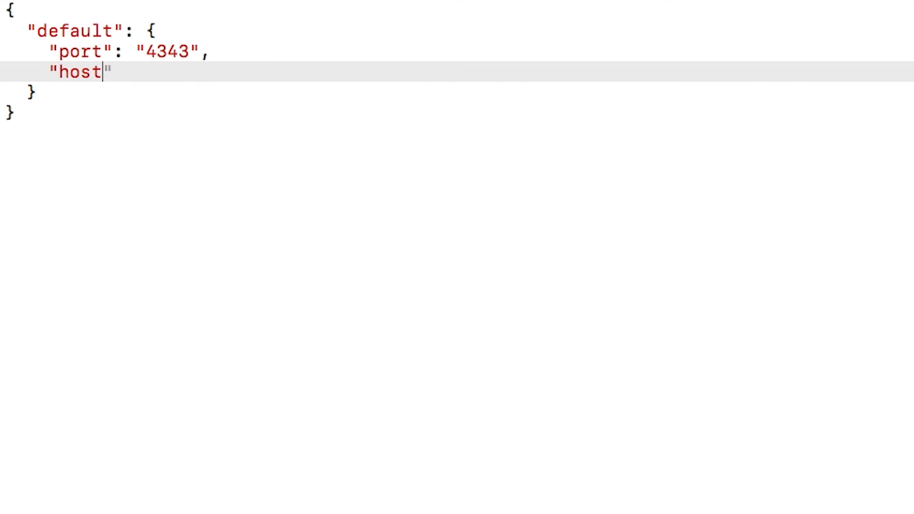
{"action": "type", "text": ": \"0.0.0.0\","}
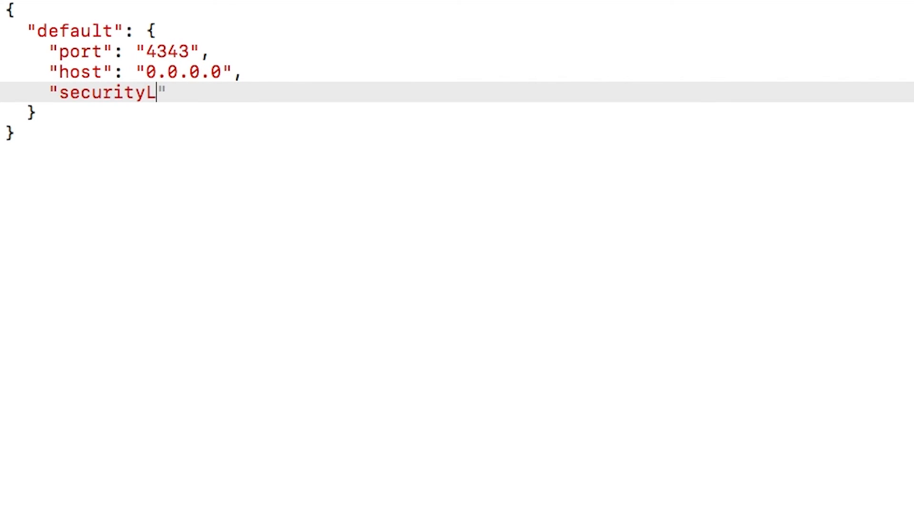
{"action": "type", "text": "ayer\": \"tls"}
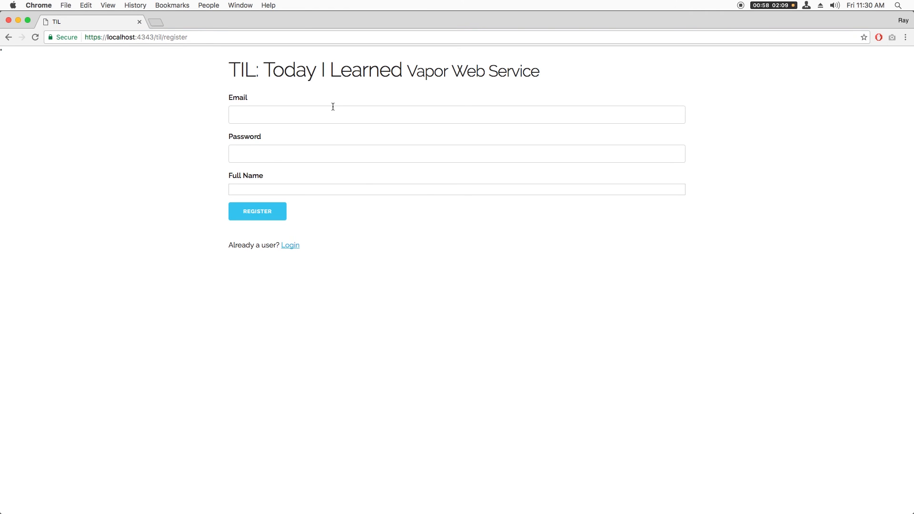
{"action": "mouse_move", "coordinate": [435, 172]}
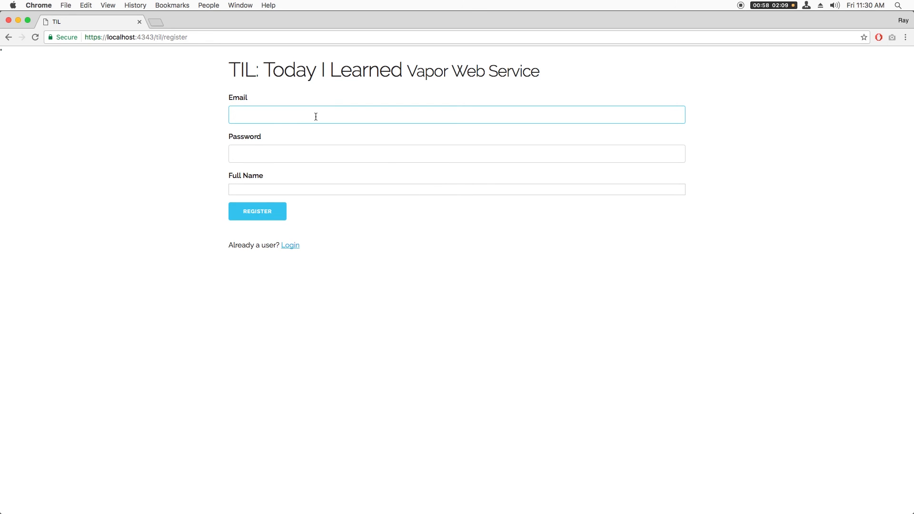
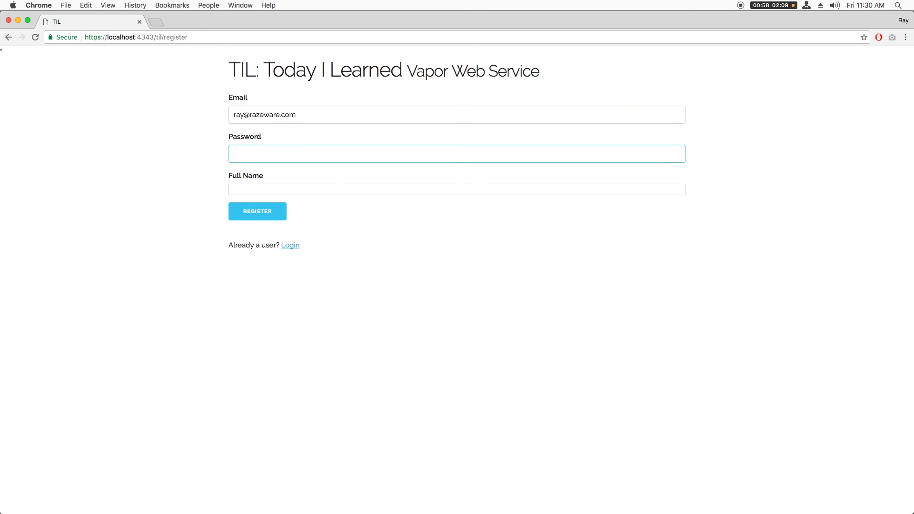
{"action": "type", "text": "password"}
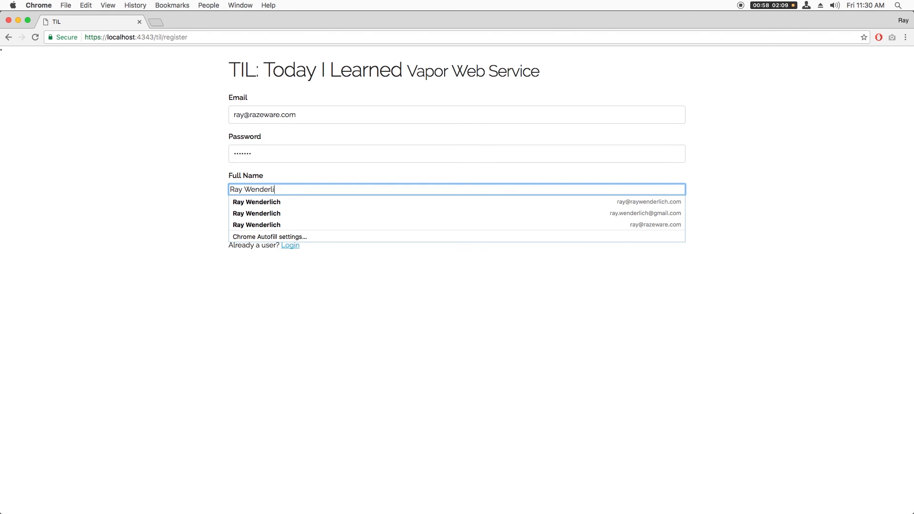
{"action": "left_click", "coordinate": [257, 202]}
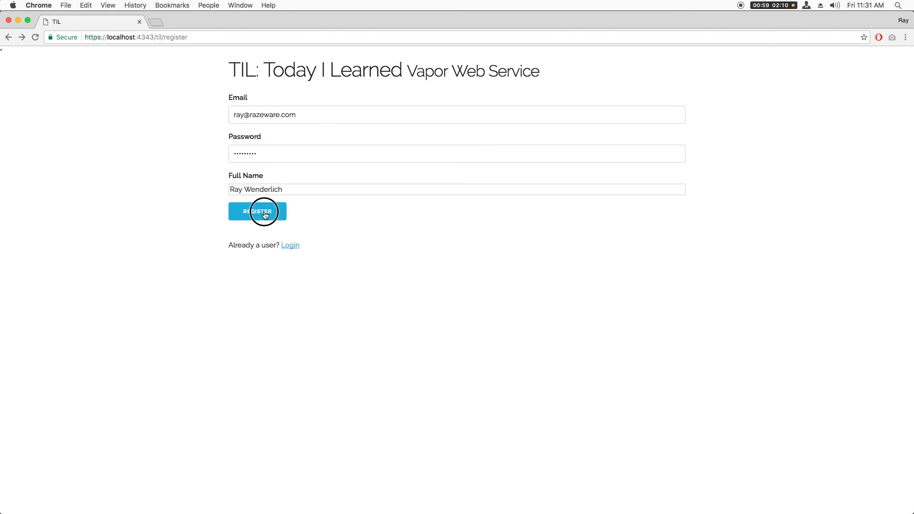
{"action": "left_click", "coordinate": [257, 212]}
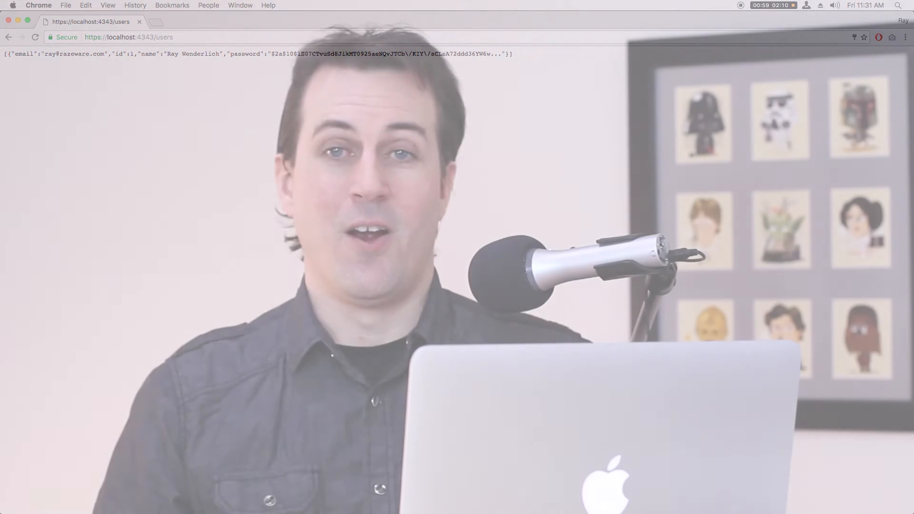